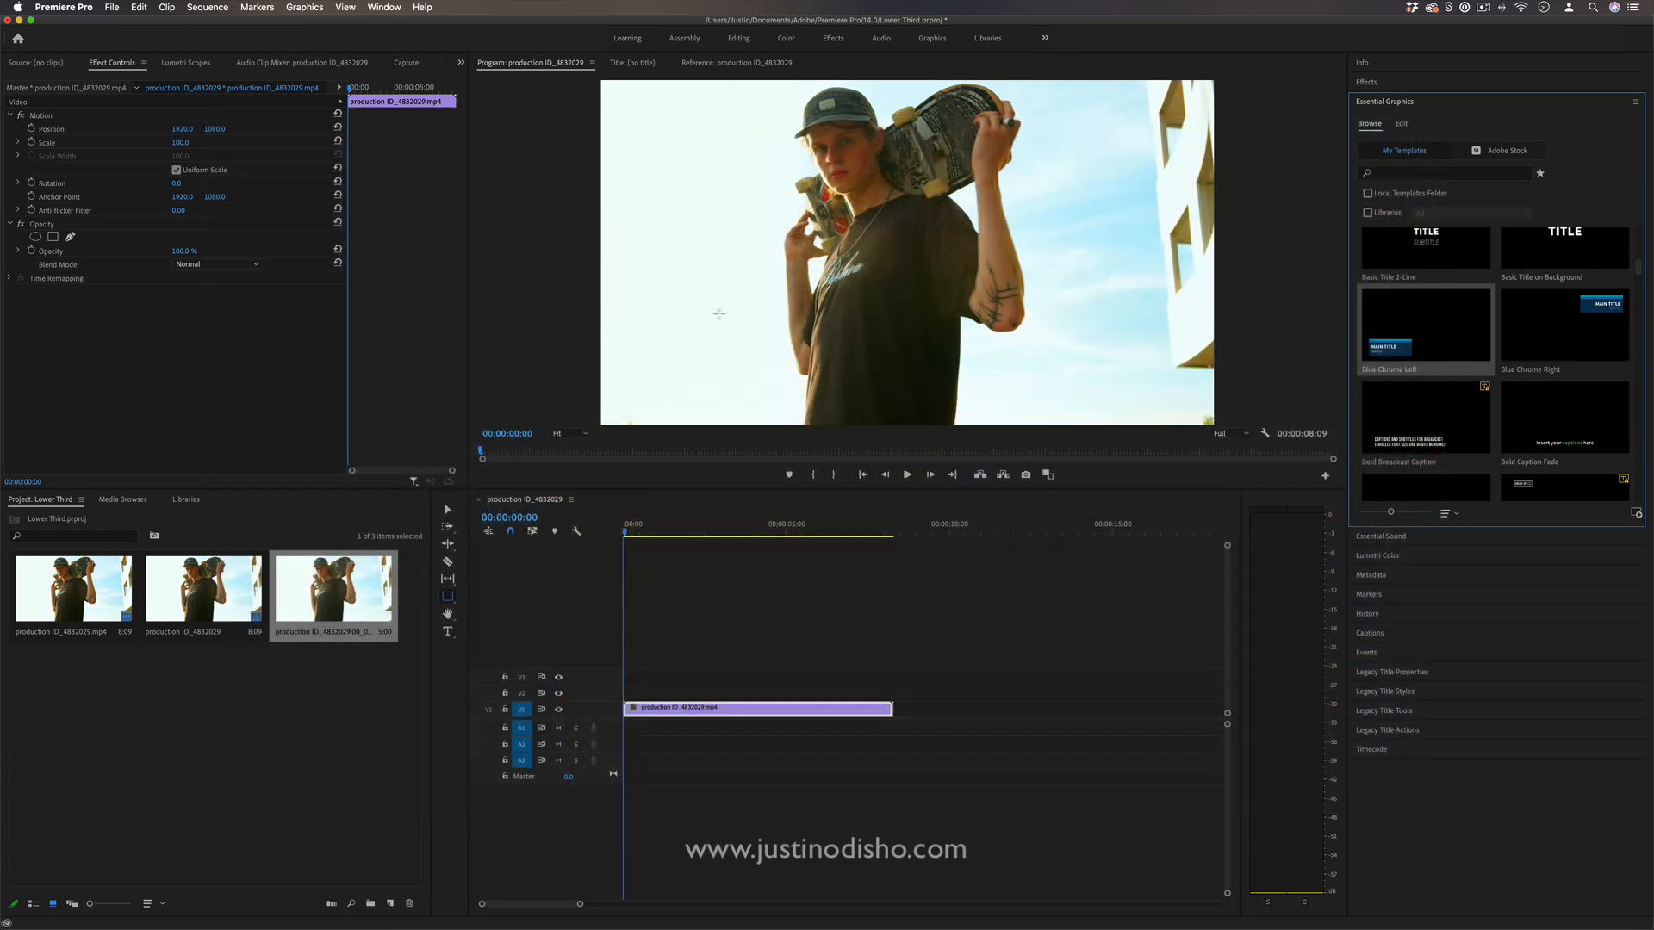
mouse_move(623, 324)
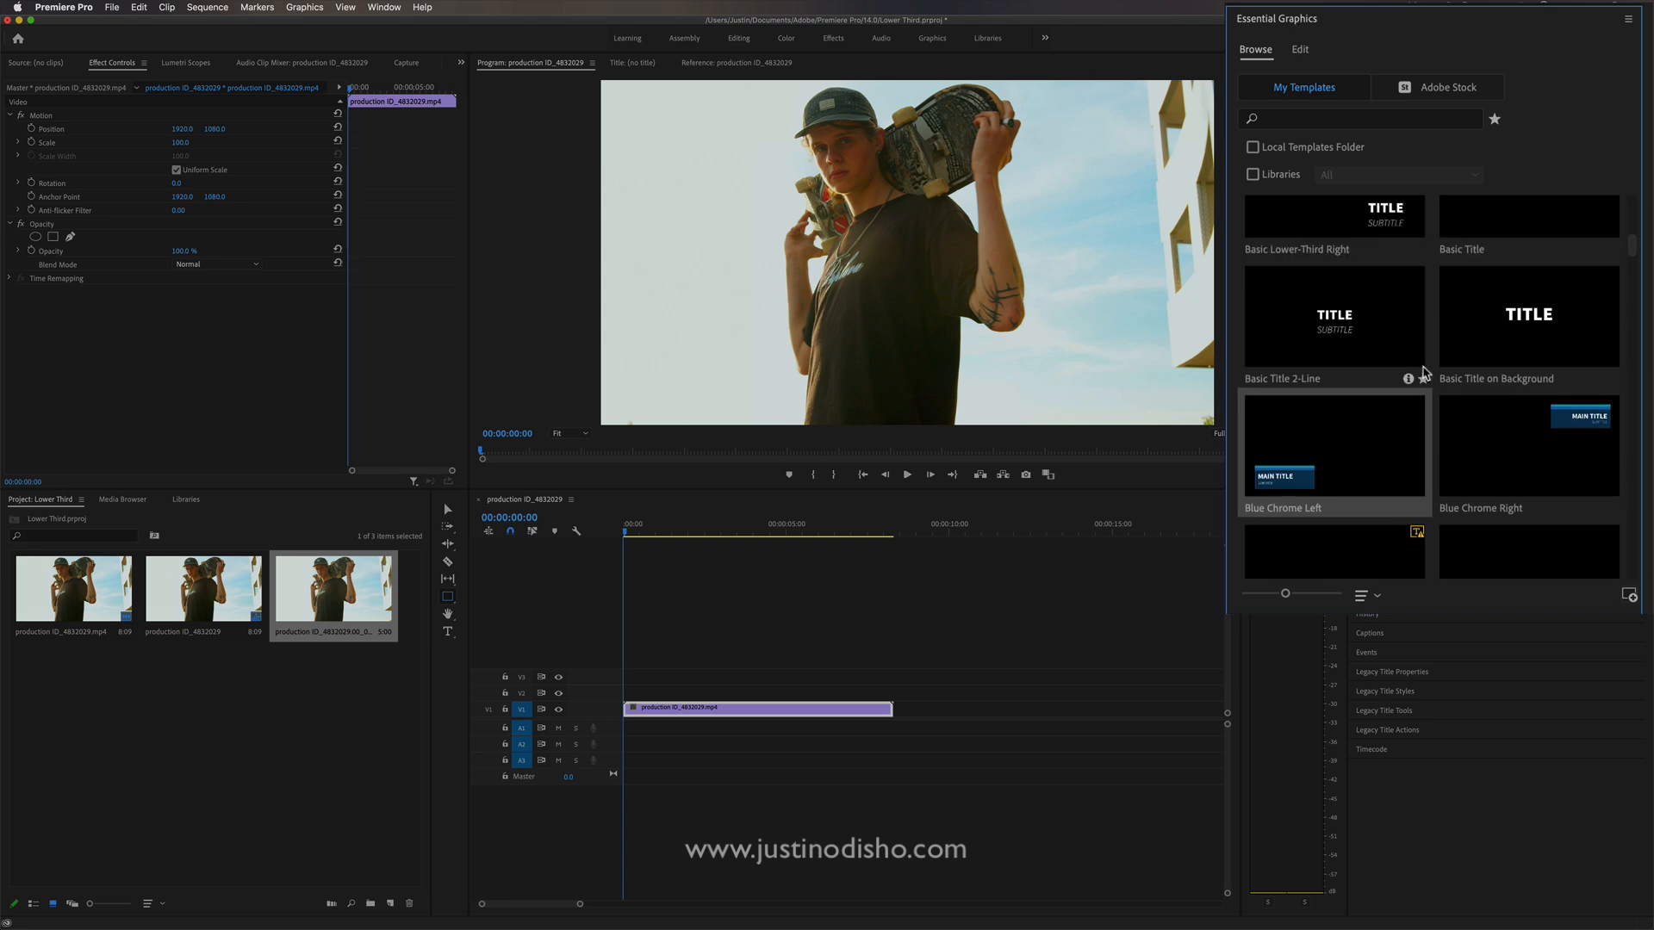
scroll("down", 3)
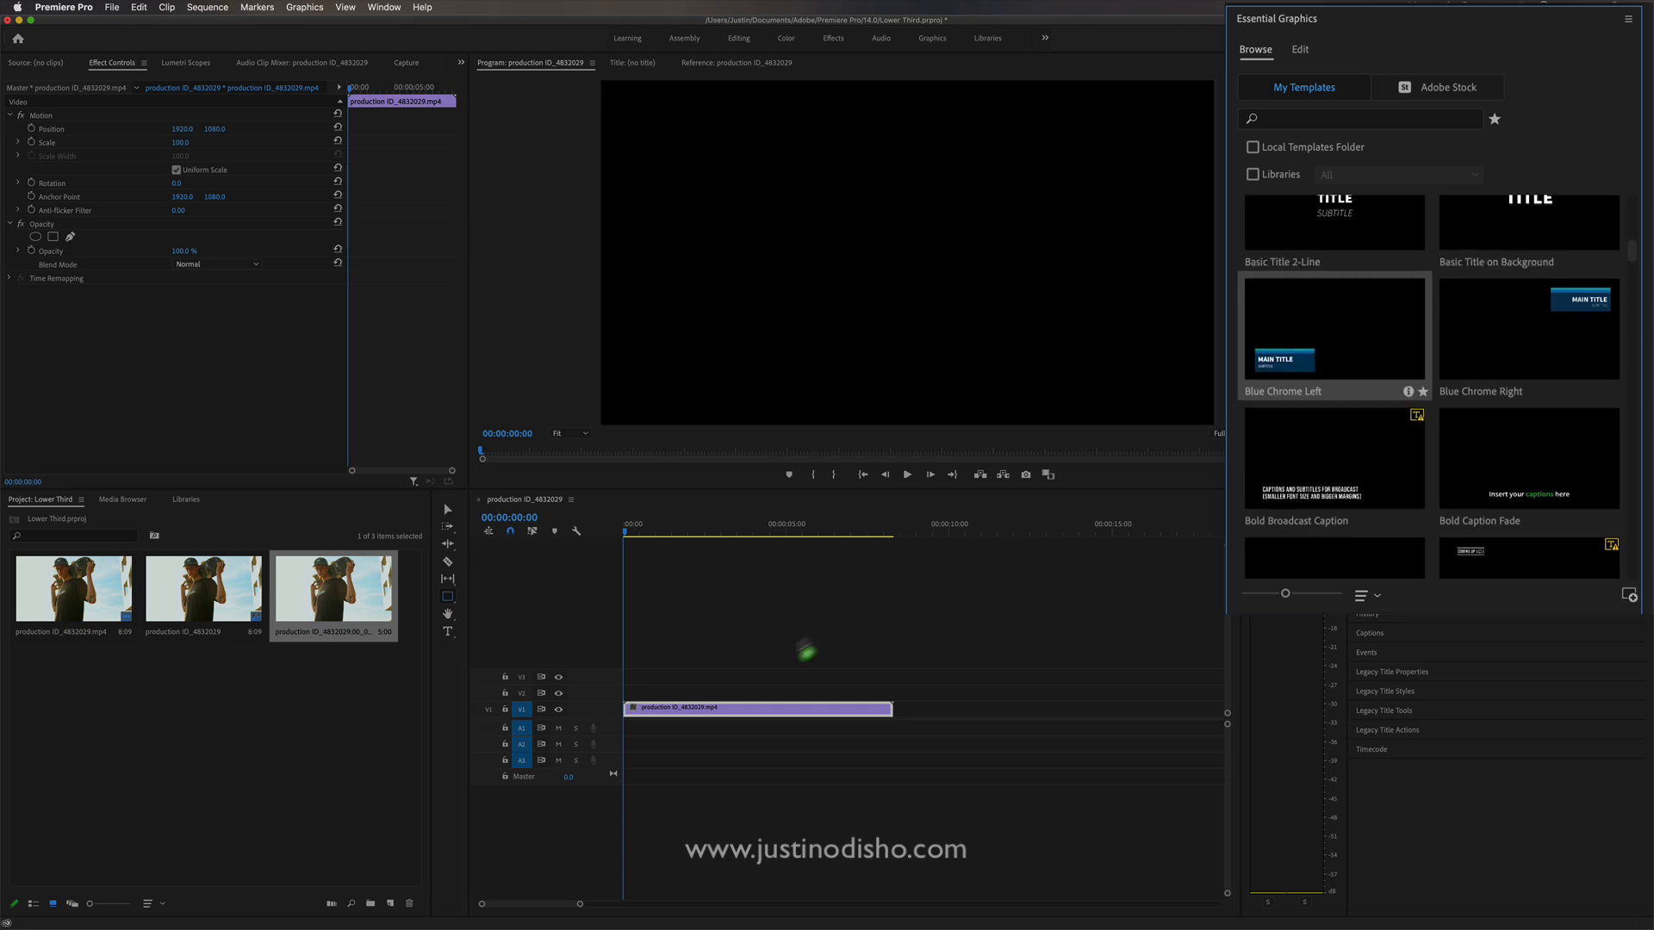
left_click_drag(1333, 328, 702, 694)
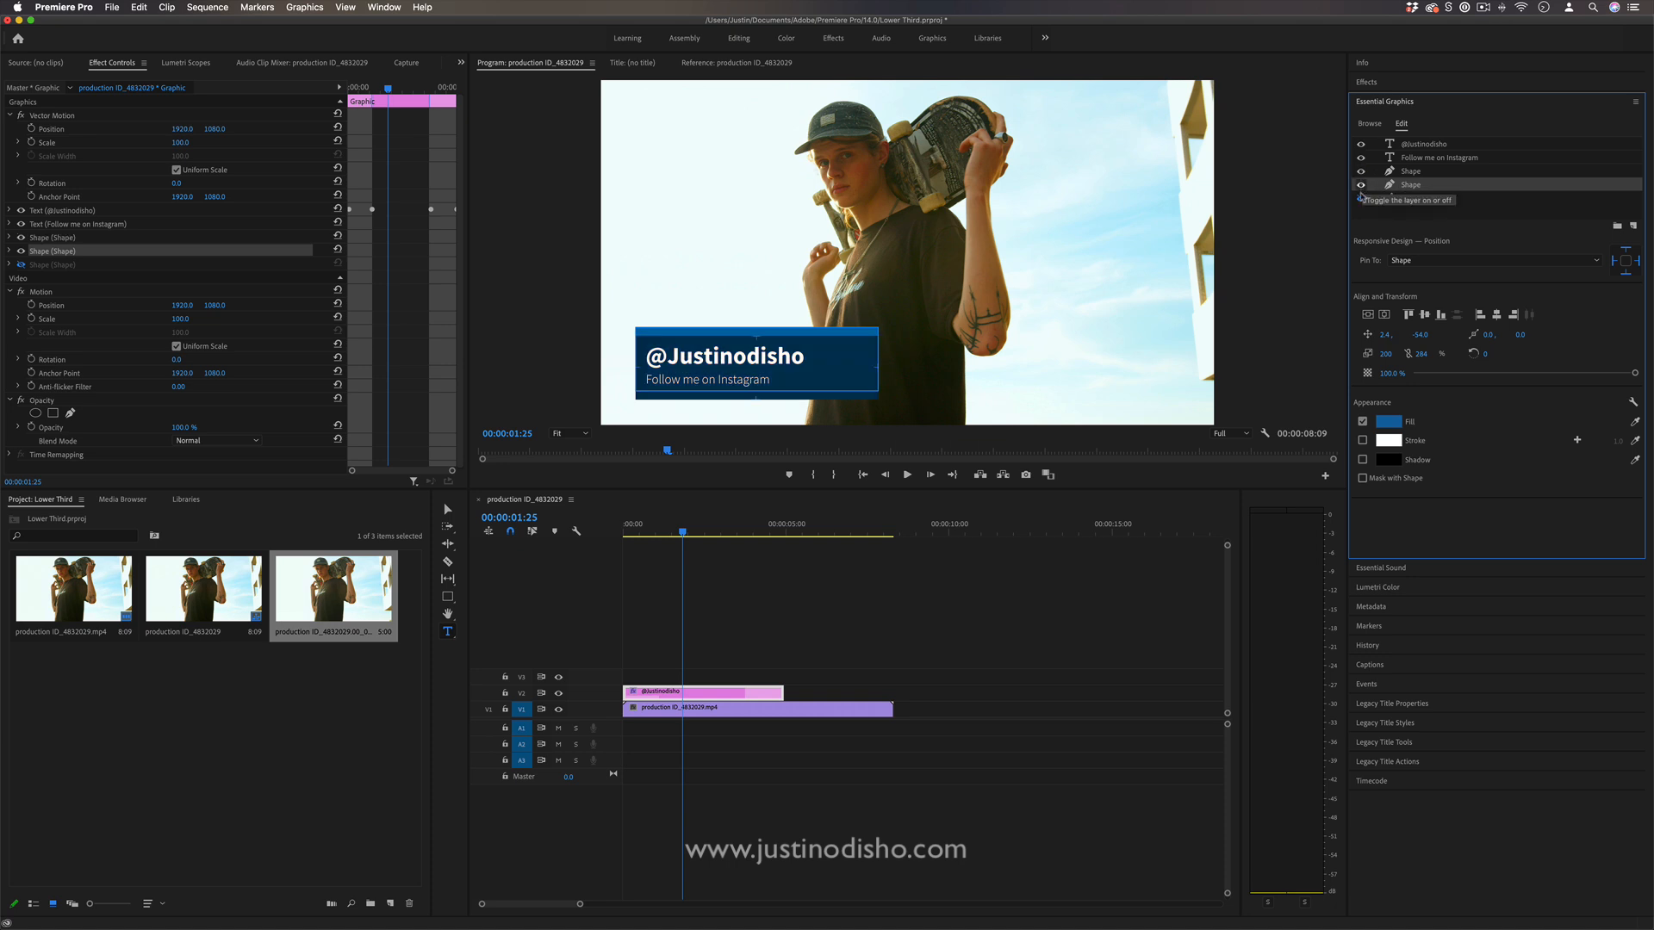
left_click(1387, 421)
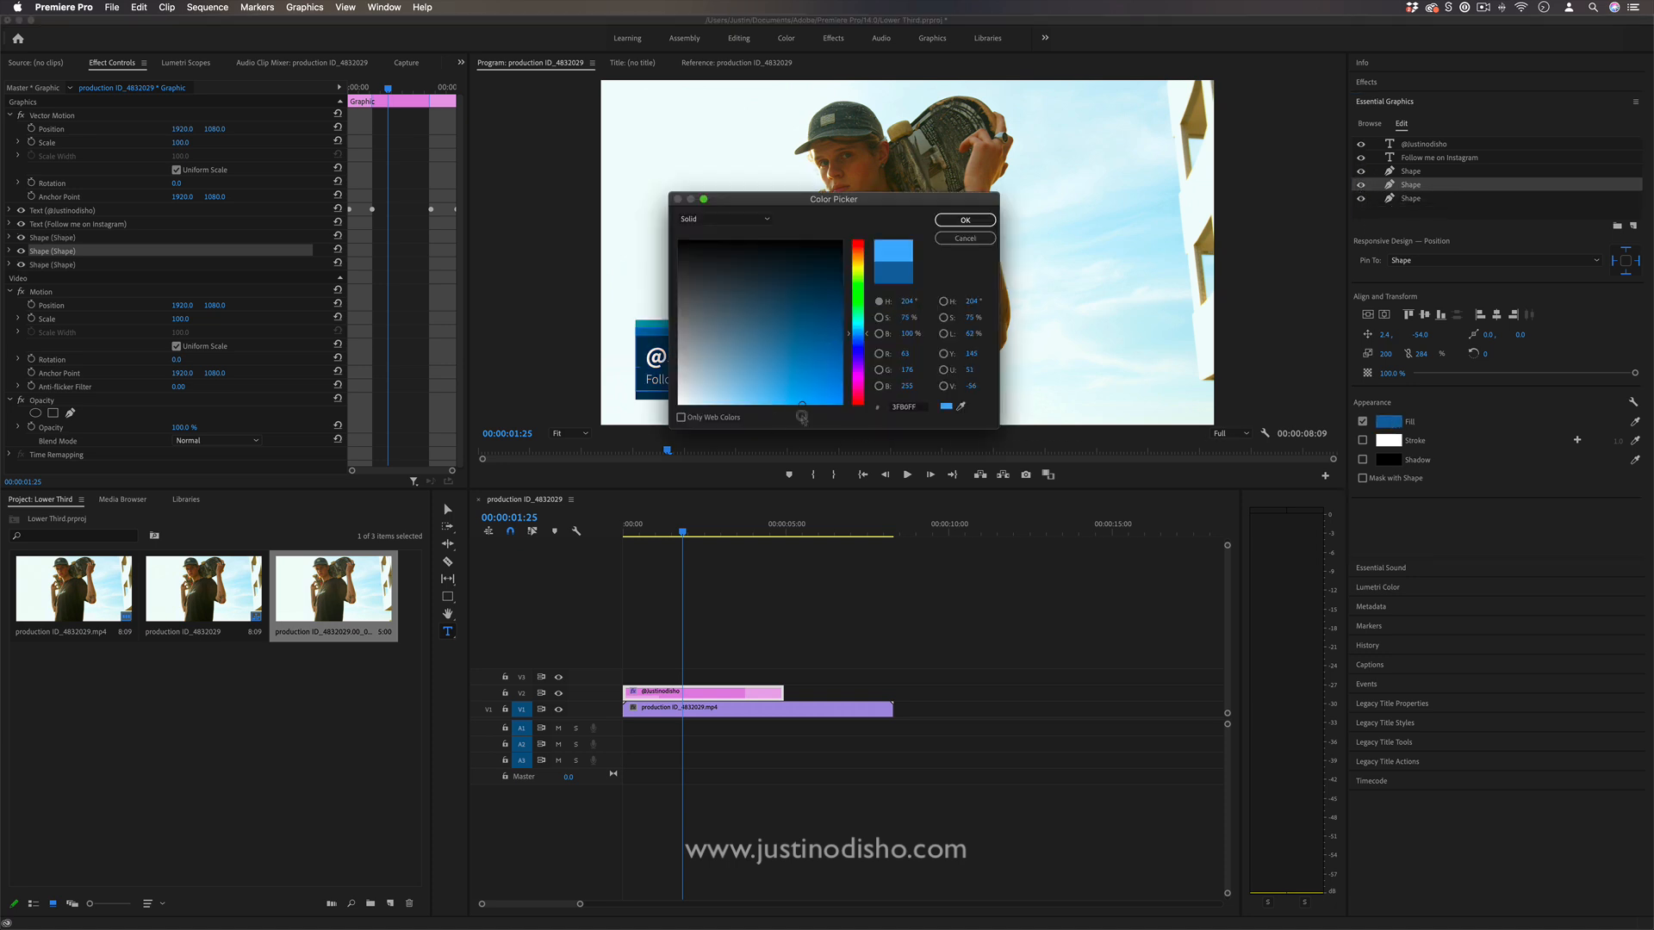
left_click(963, 220)
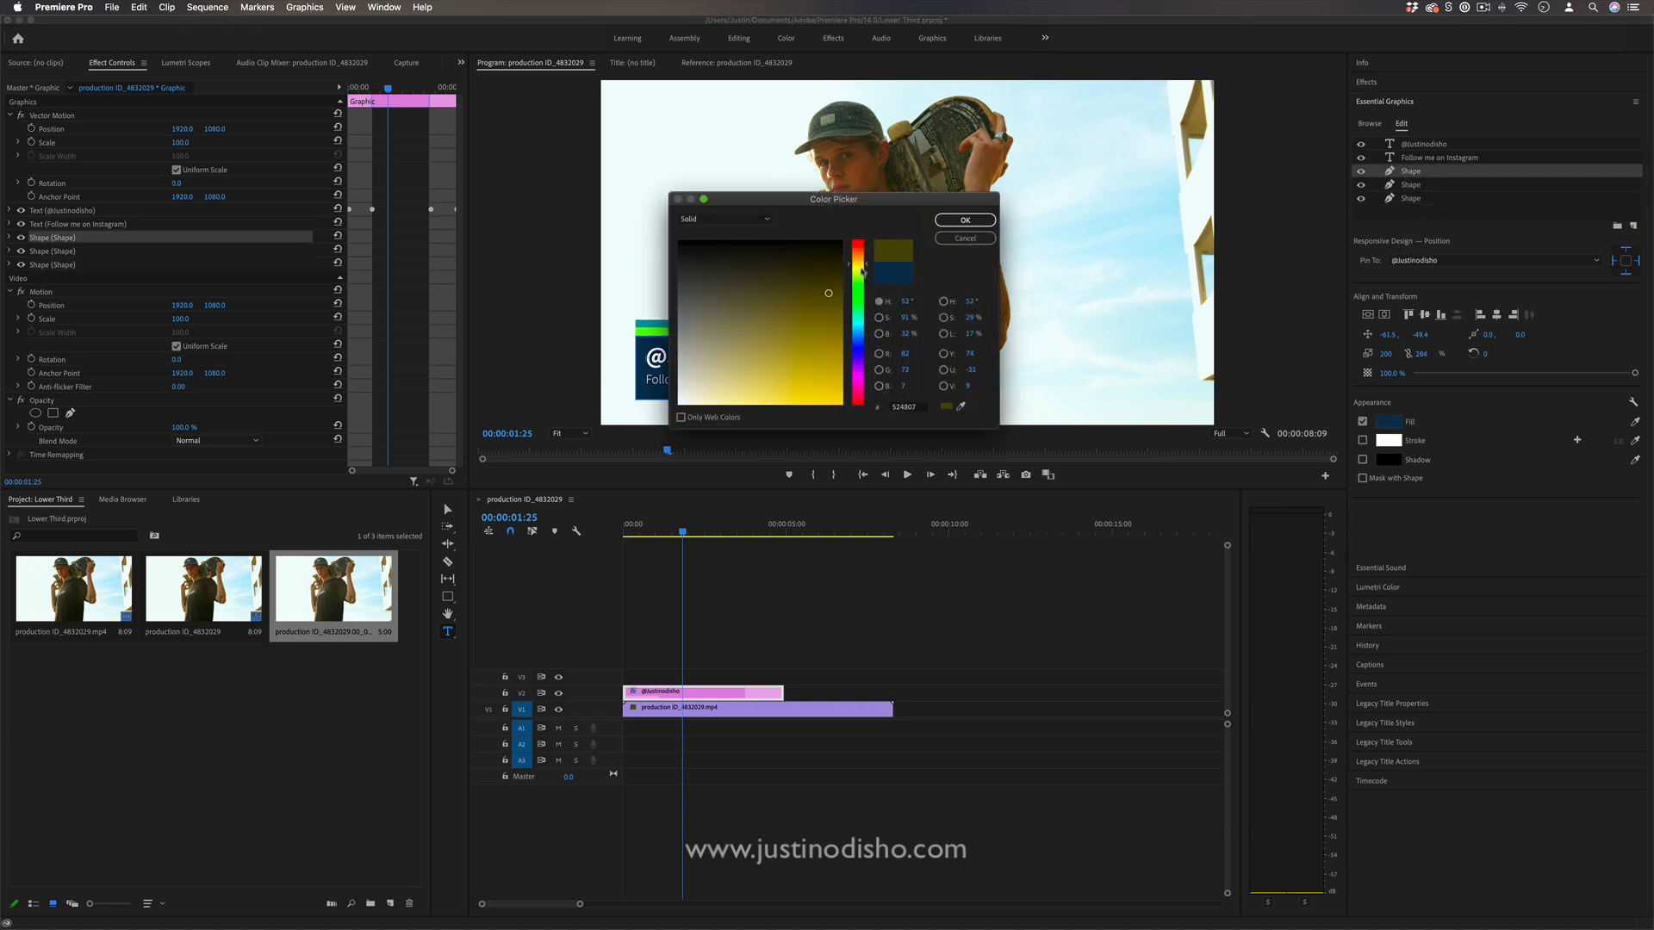
left_click(963, 219)
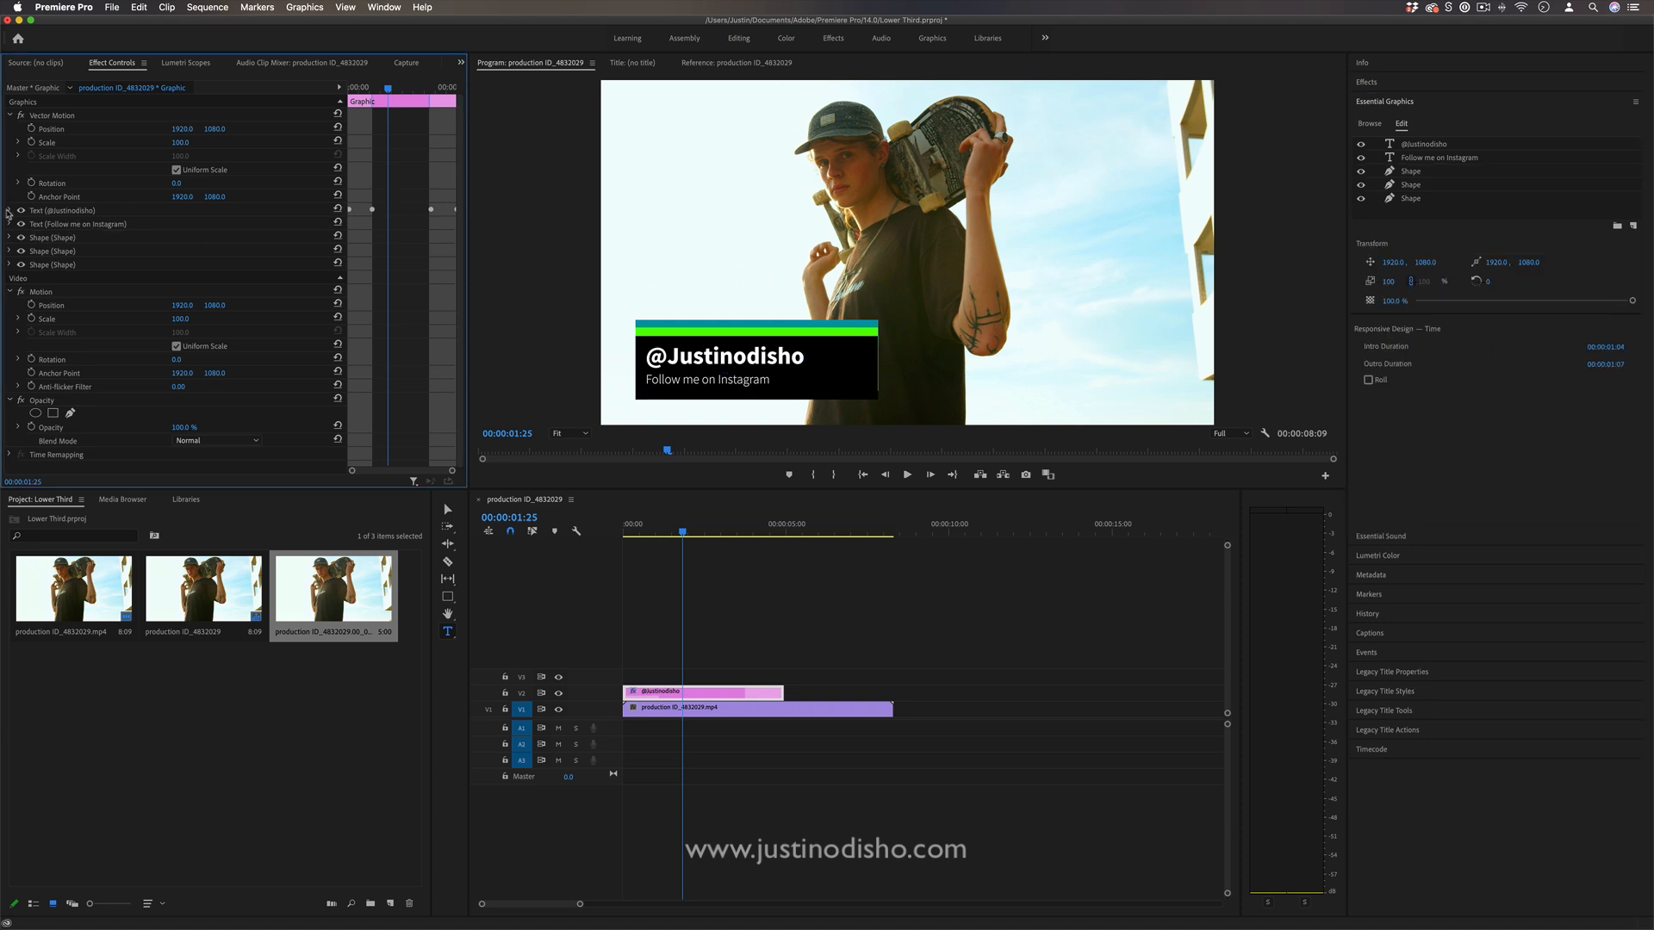
Replace the template with a new graphic holding one text layer at the lower left
left_click(9, 210)
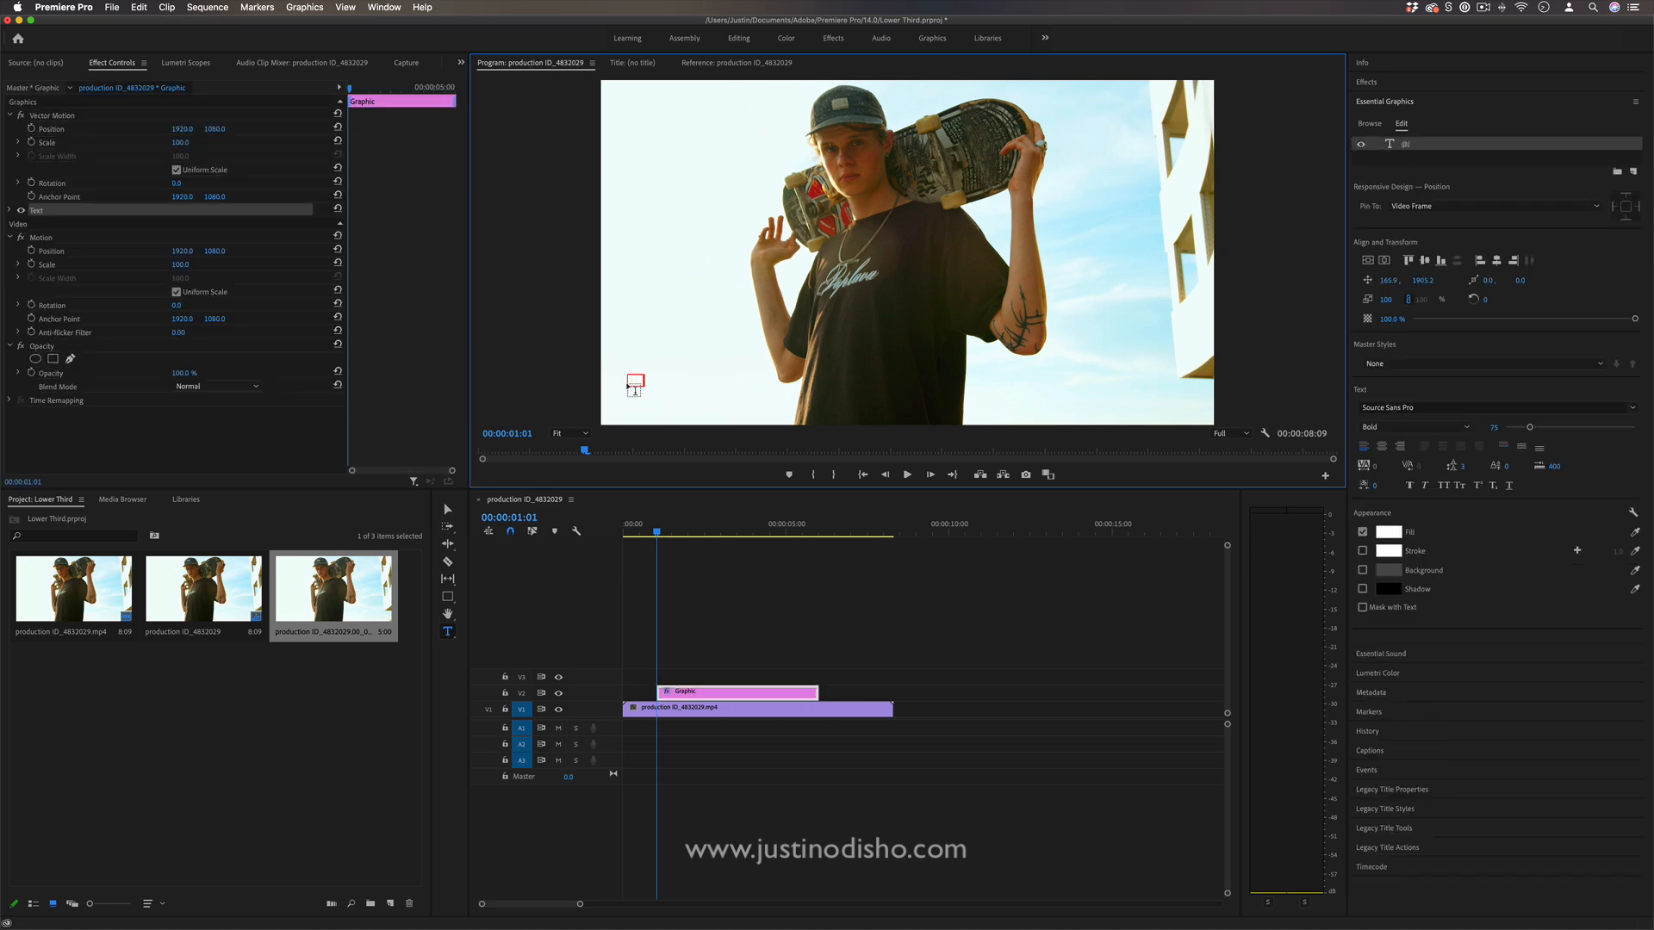
left_click(666, 380)
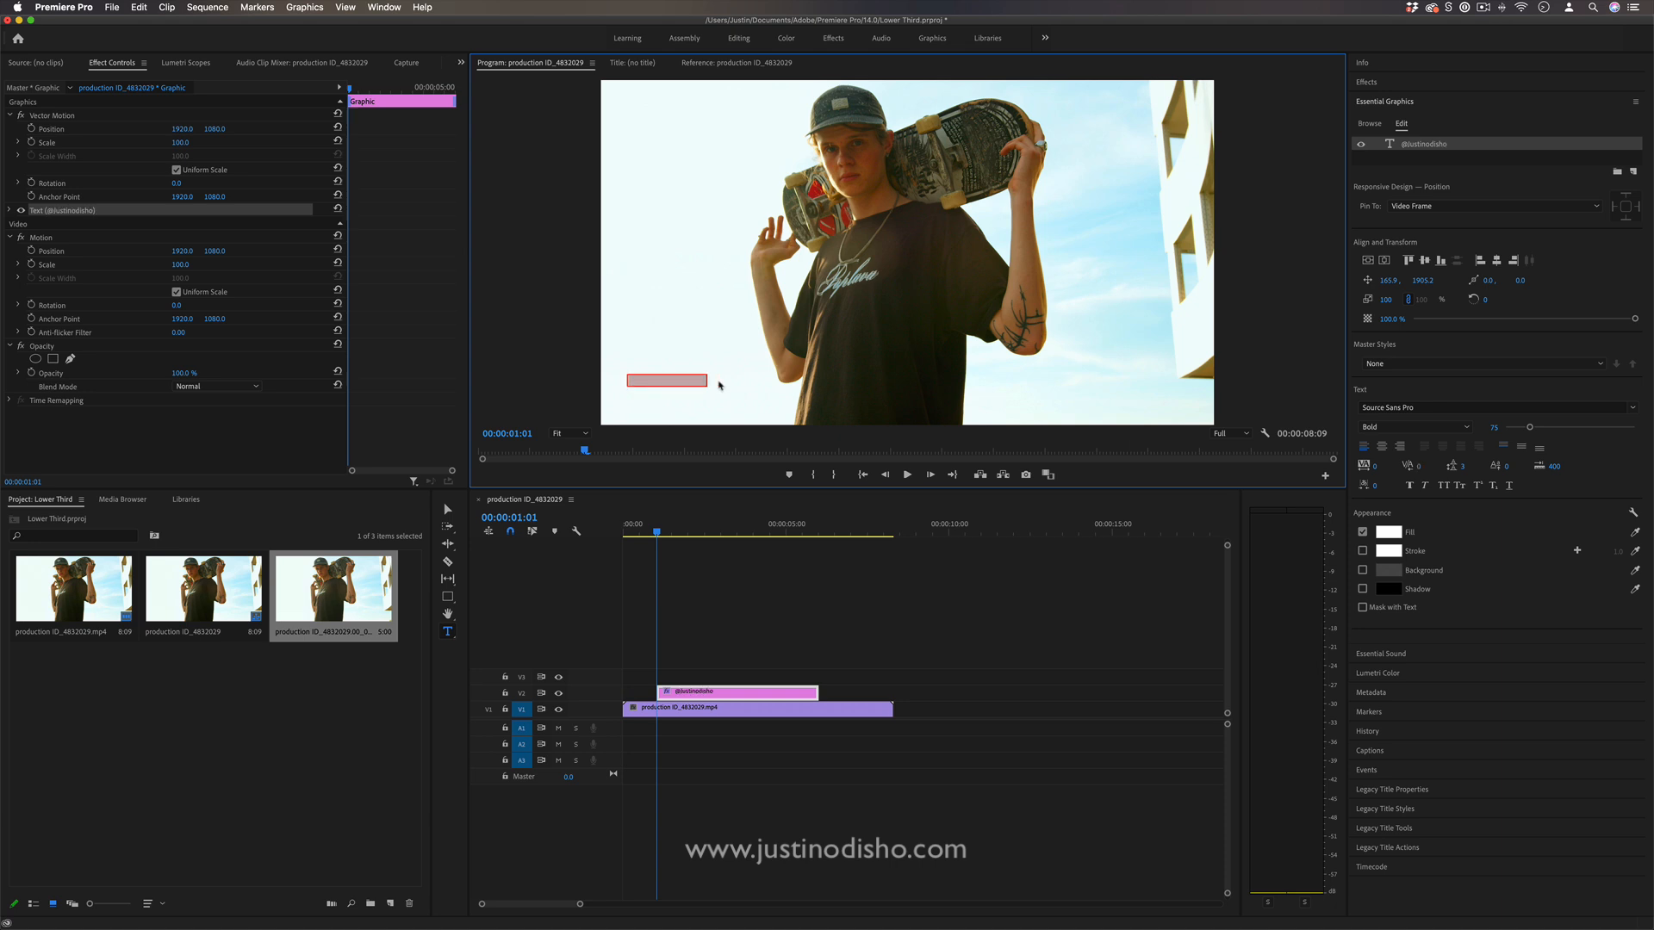
left_click_drag(654, 692, 622, 691)
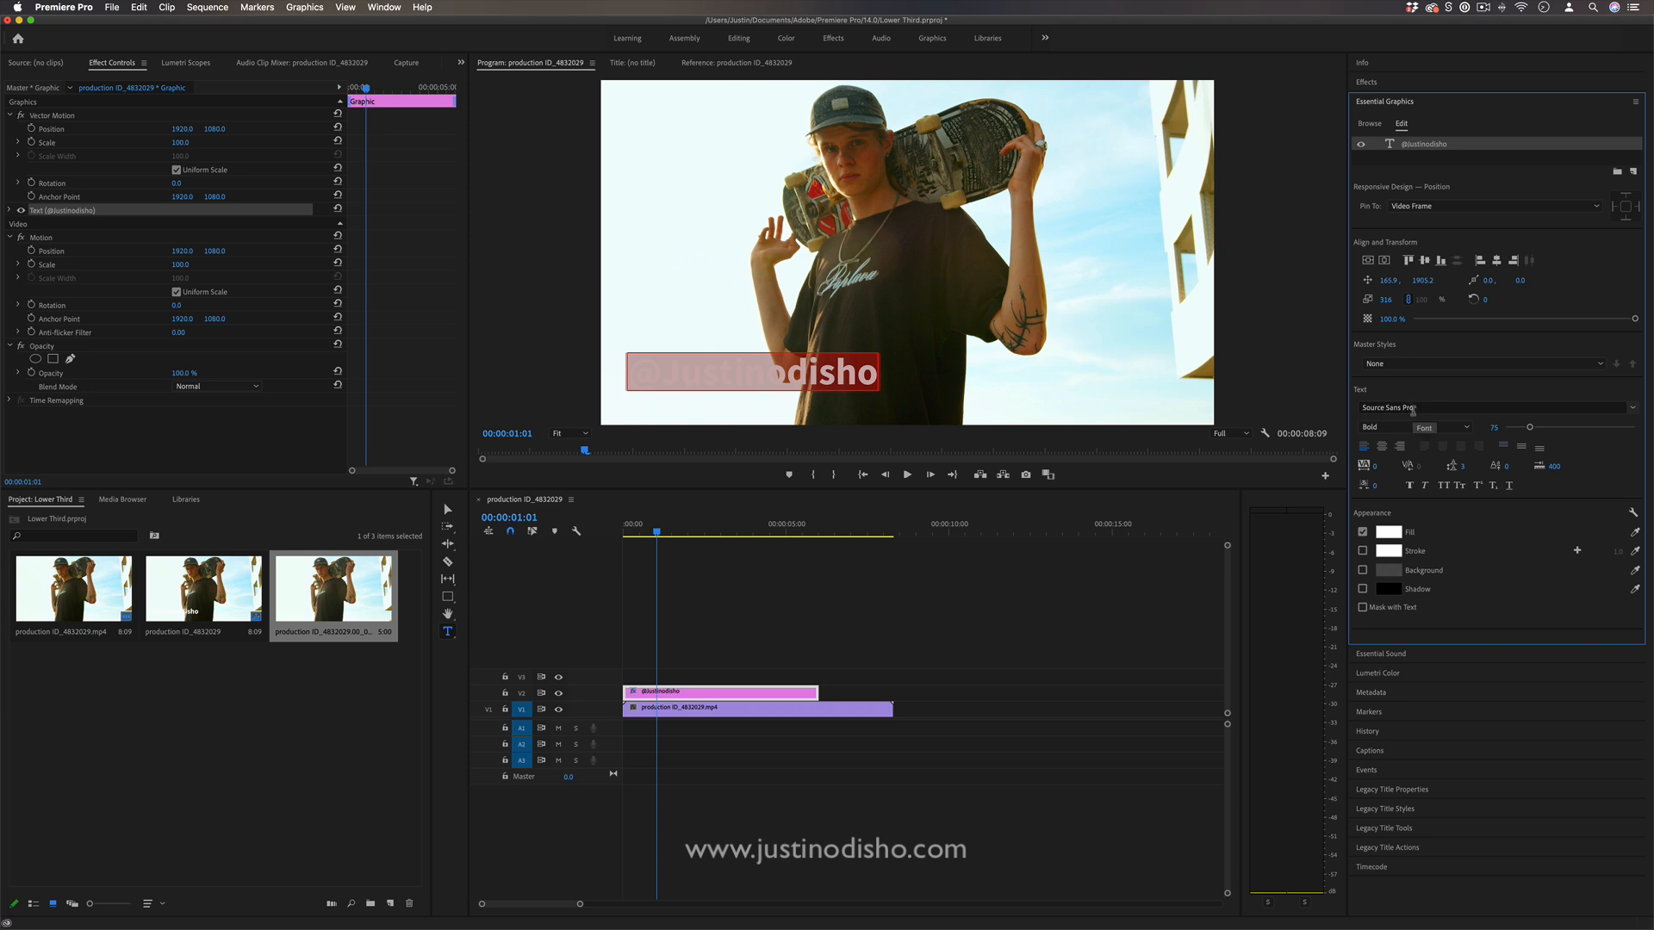
left_click(1388, 532)
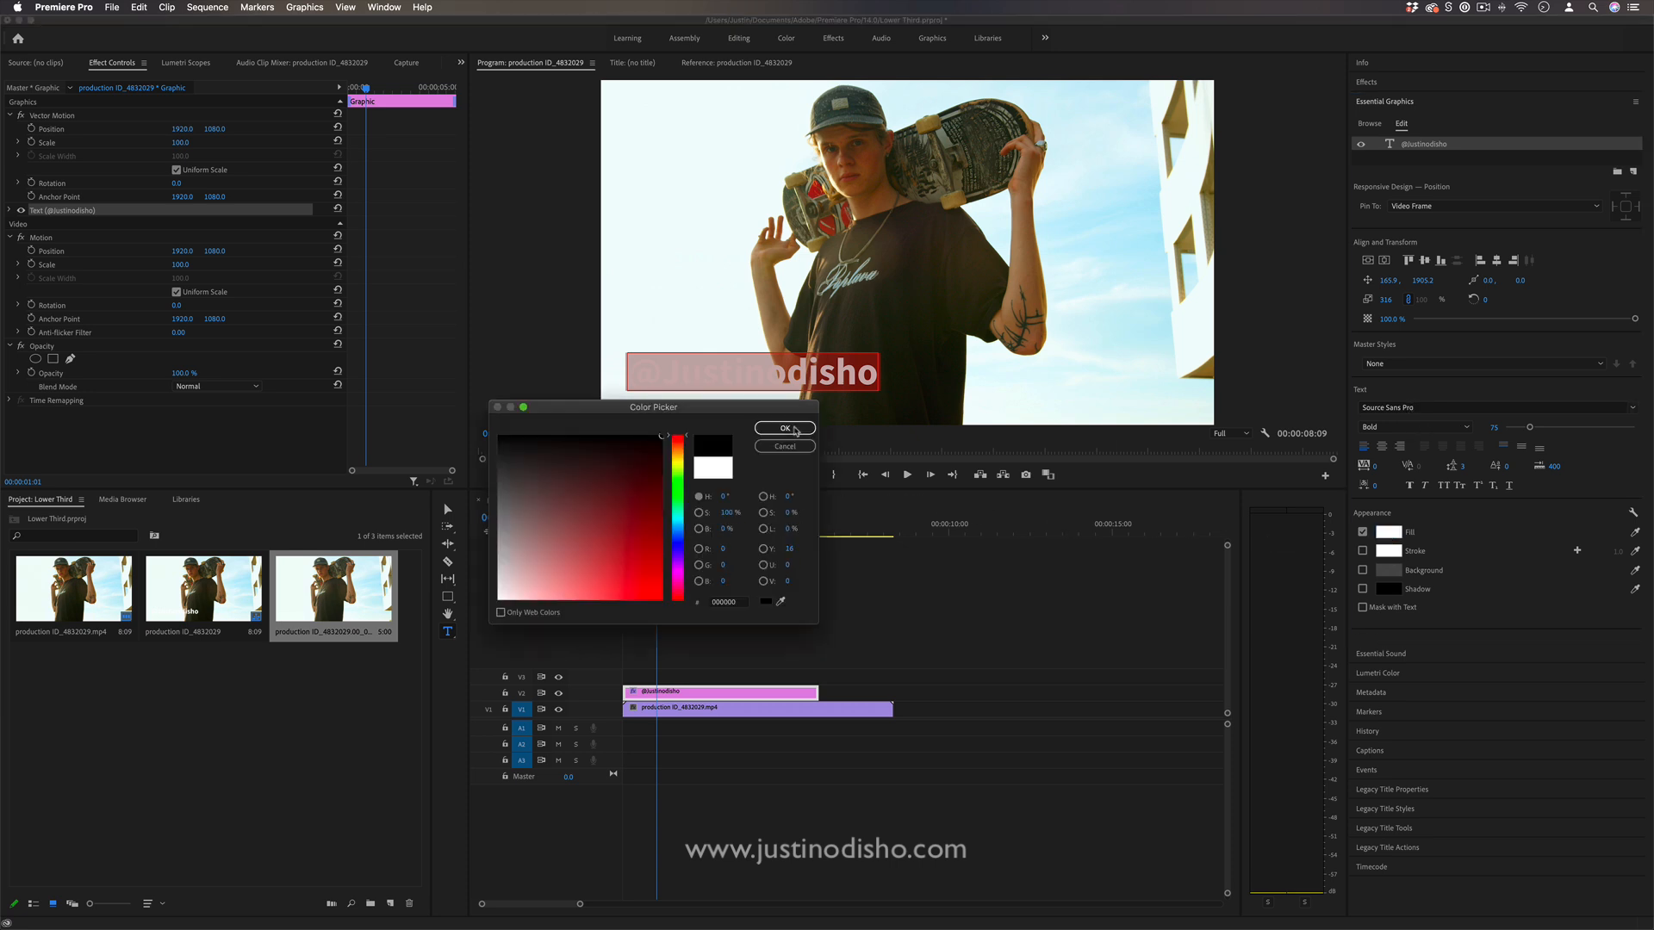
left_click(784, 428)
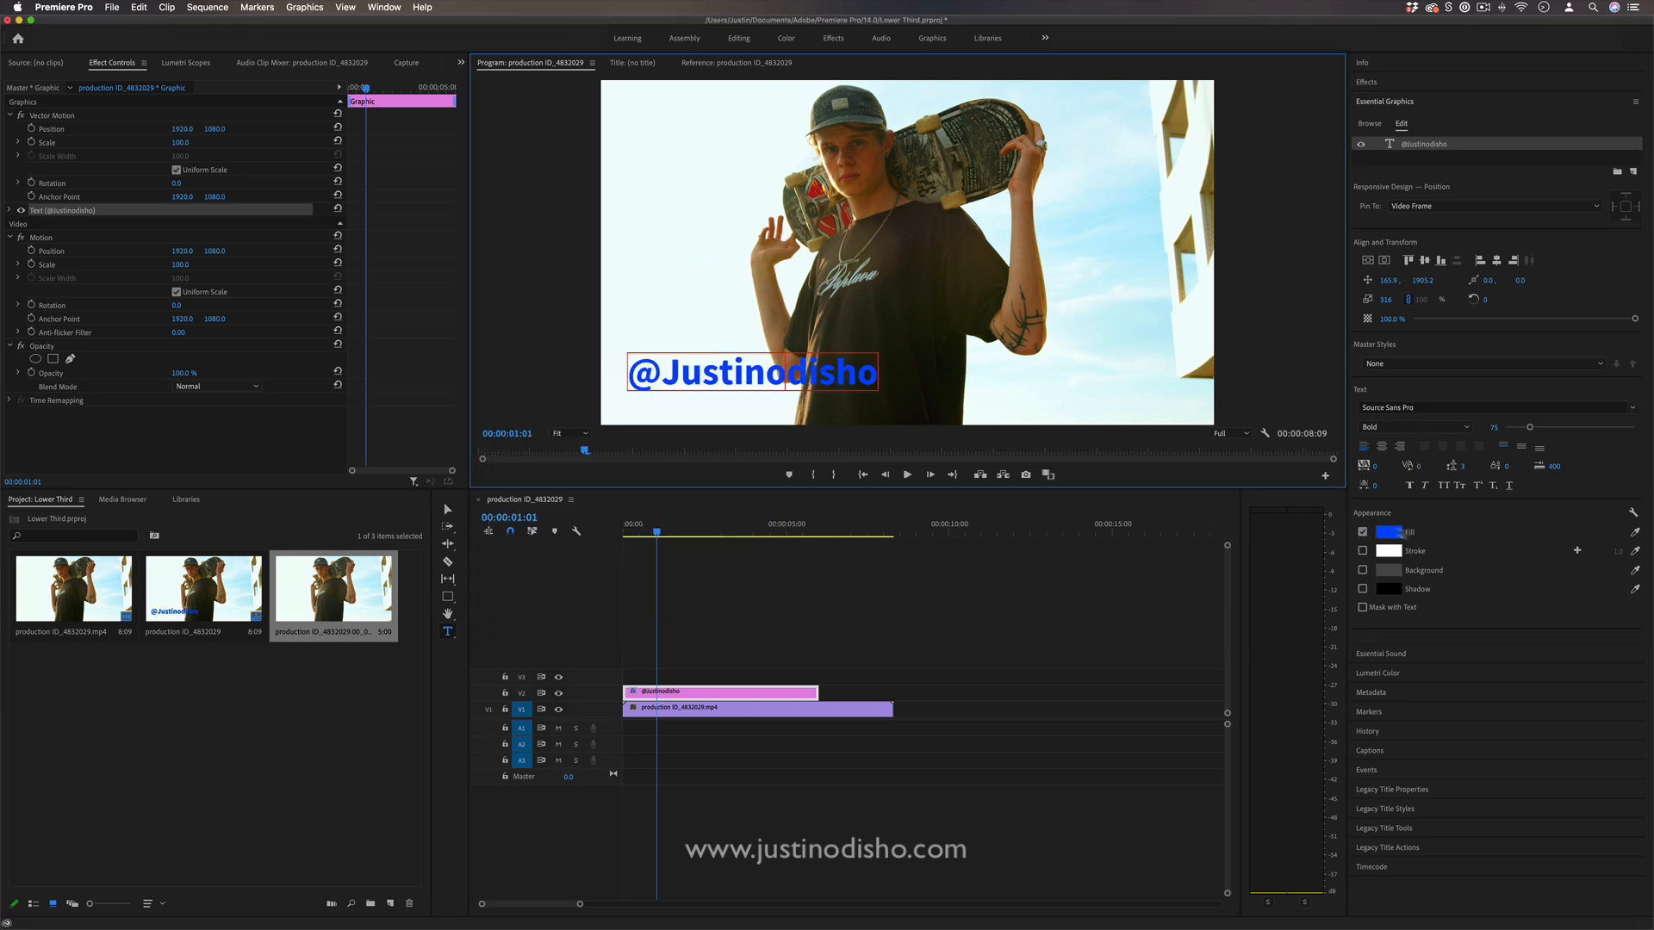
left_click(447, 598)
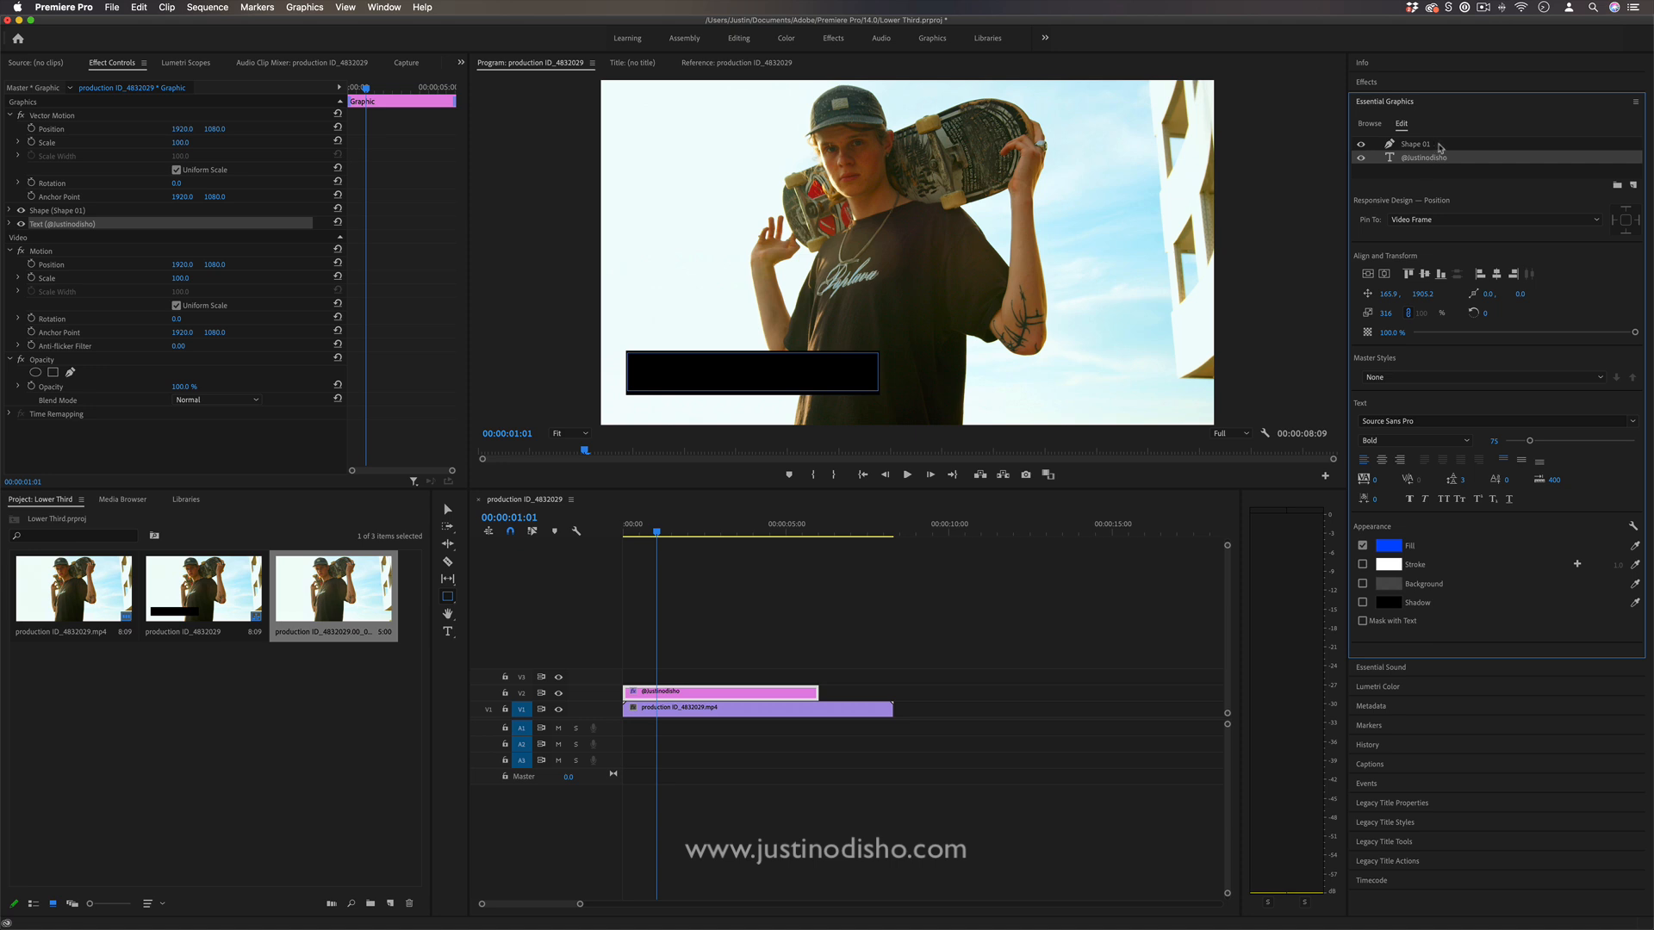
left_click(1419, 144)
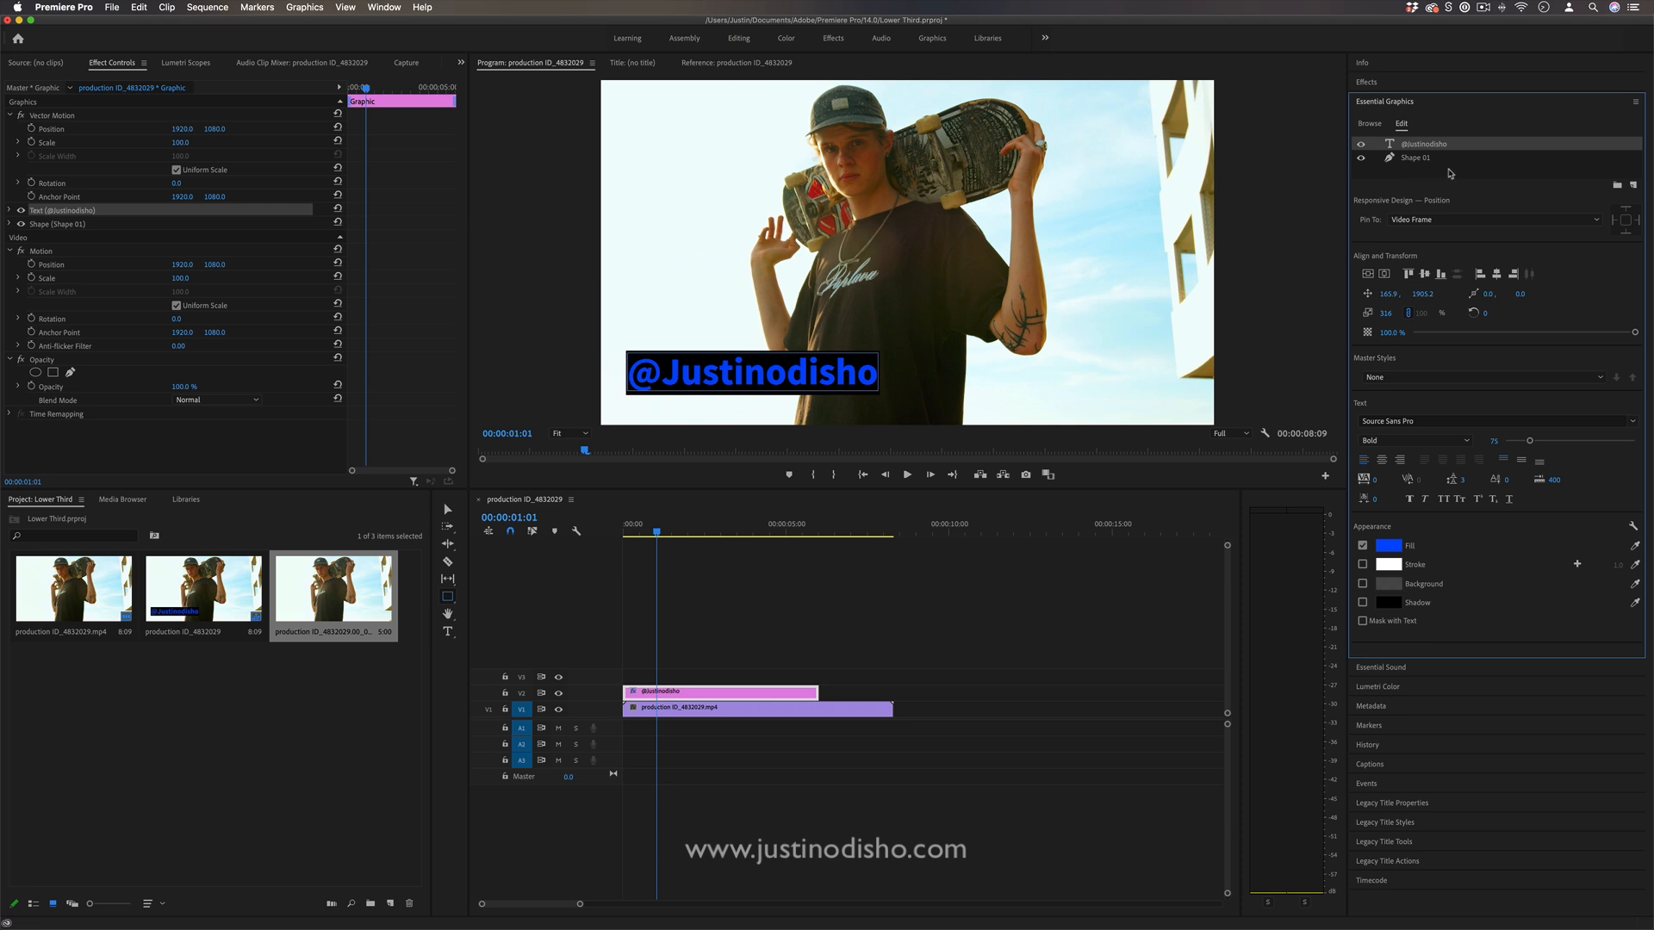
left_click(1413, 157)
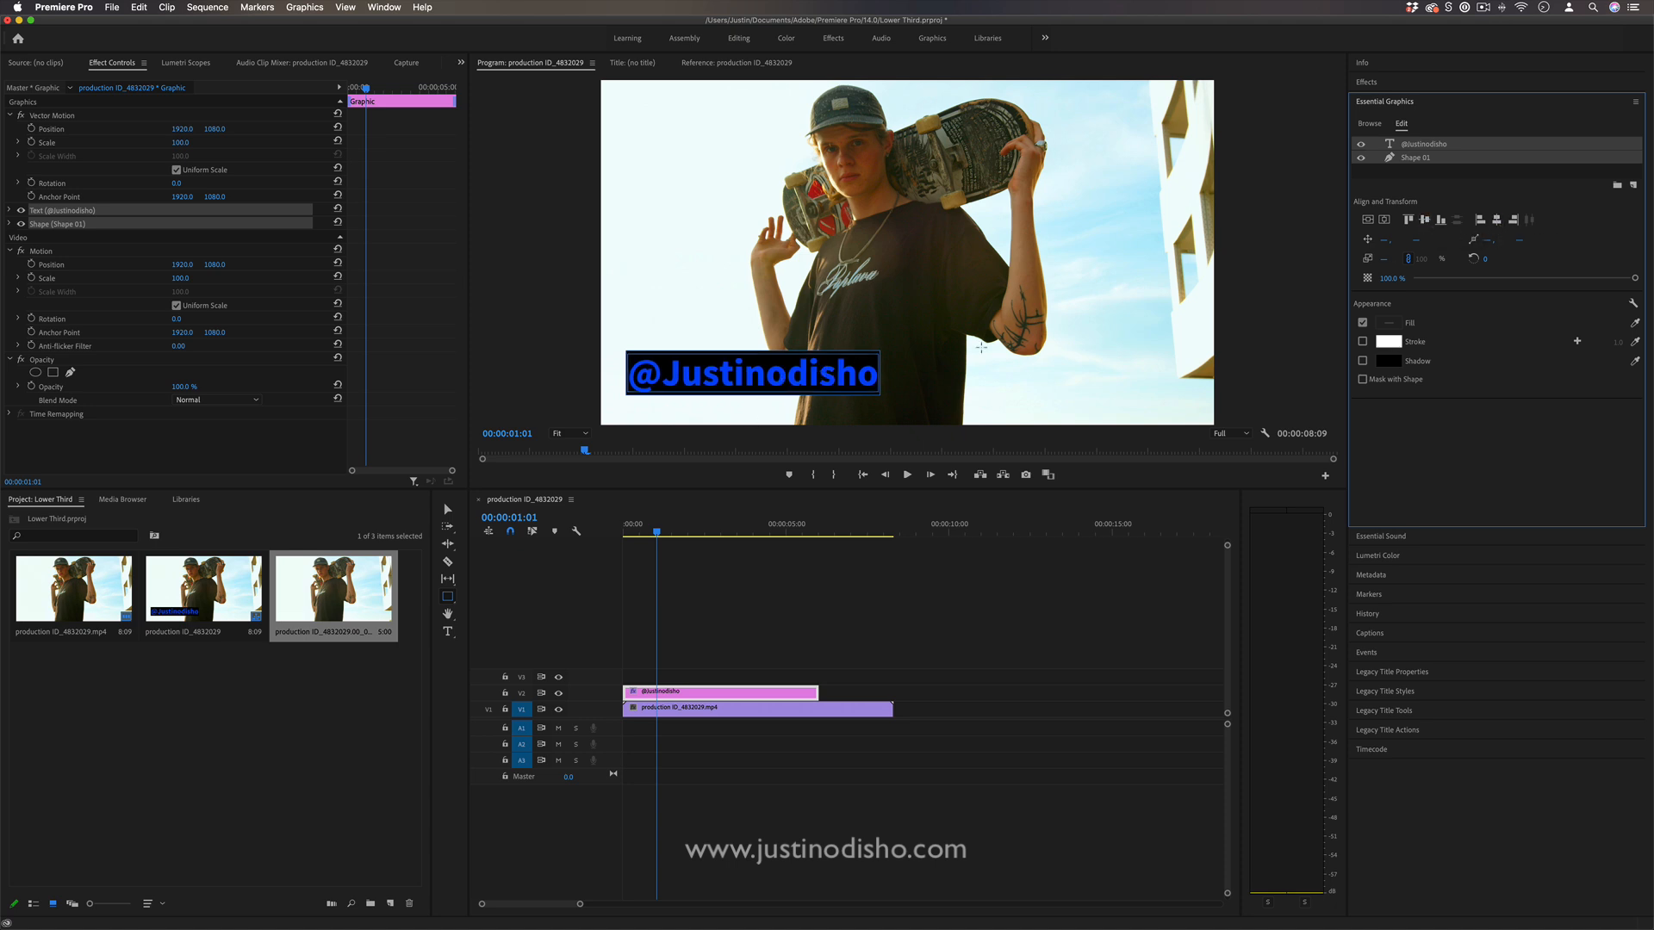
left_click(1424, 144)
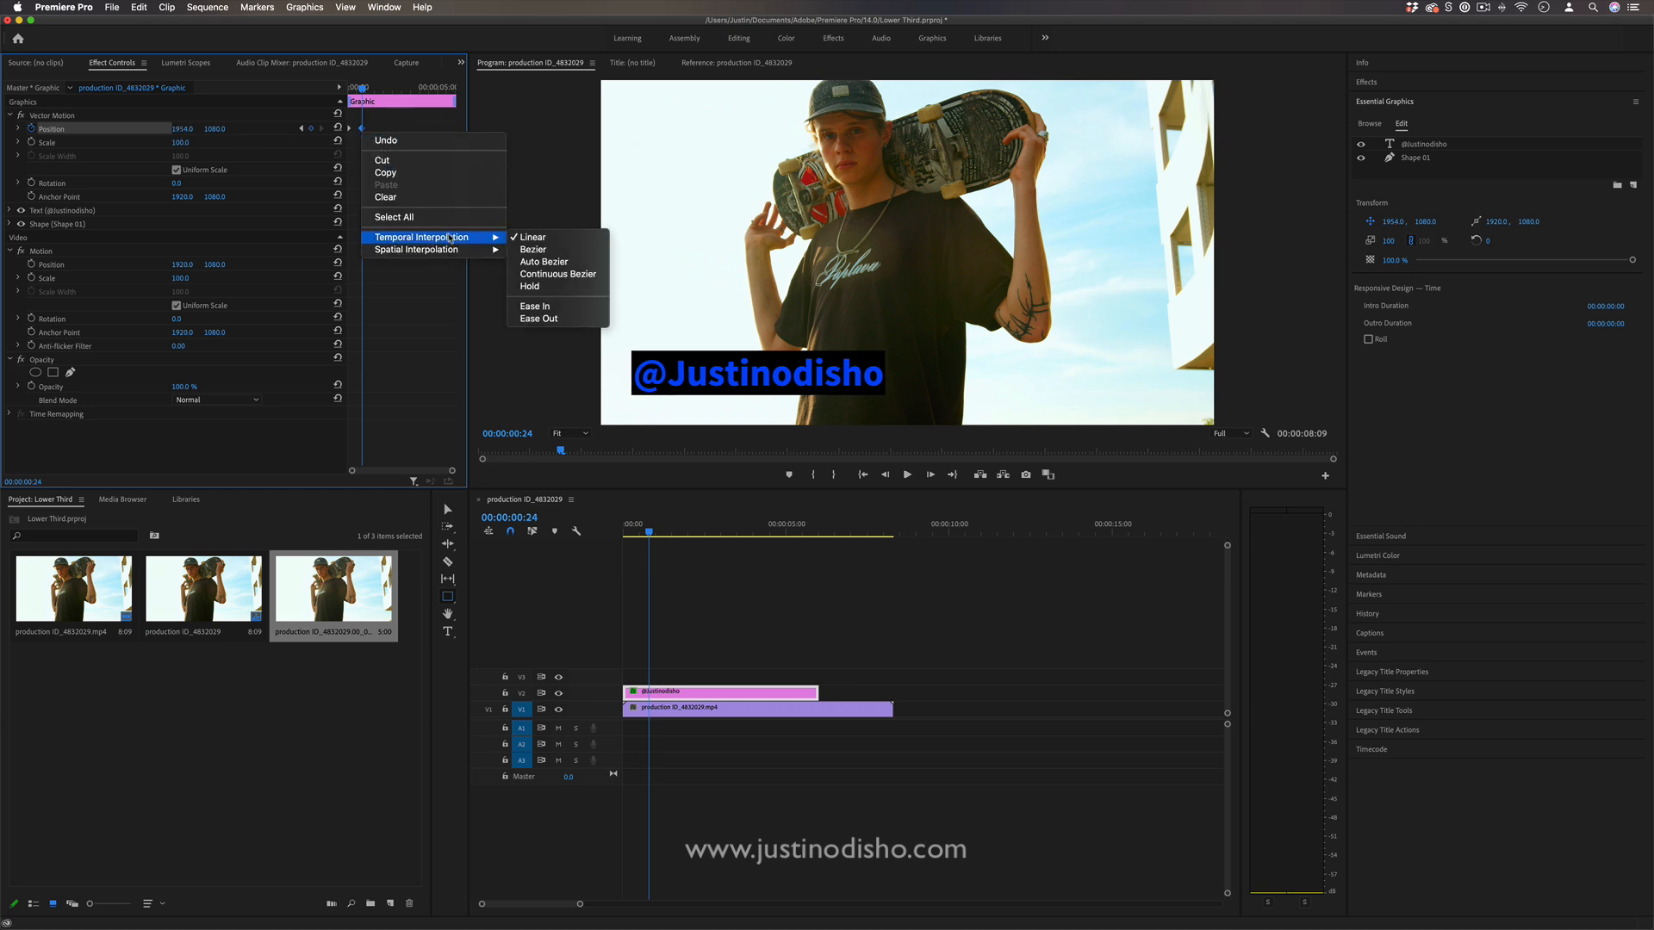
mouse_move(558, 274)
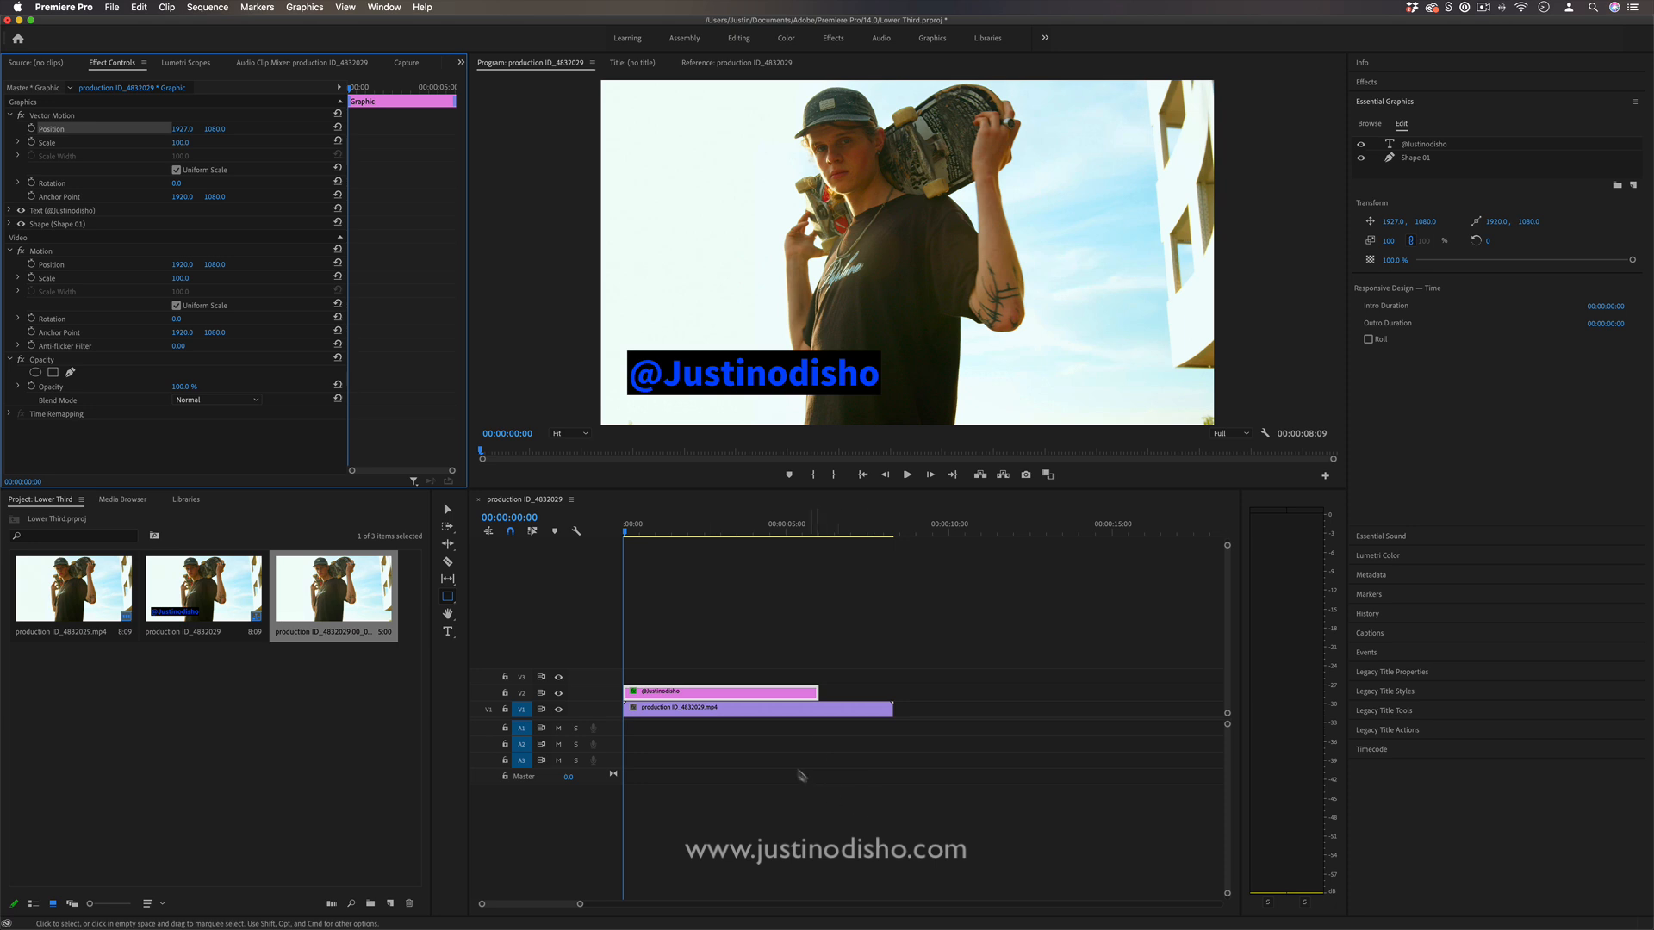
left_click(1367, 81)
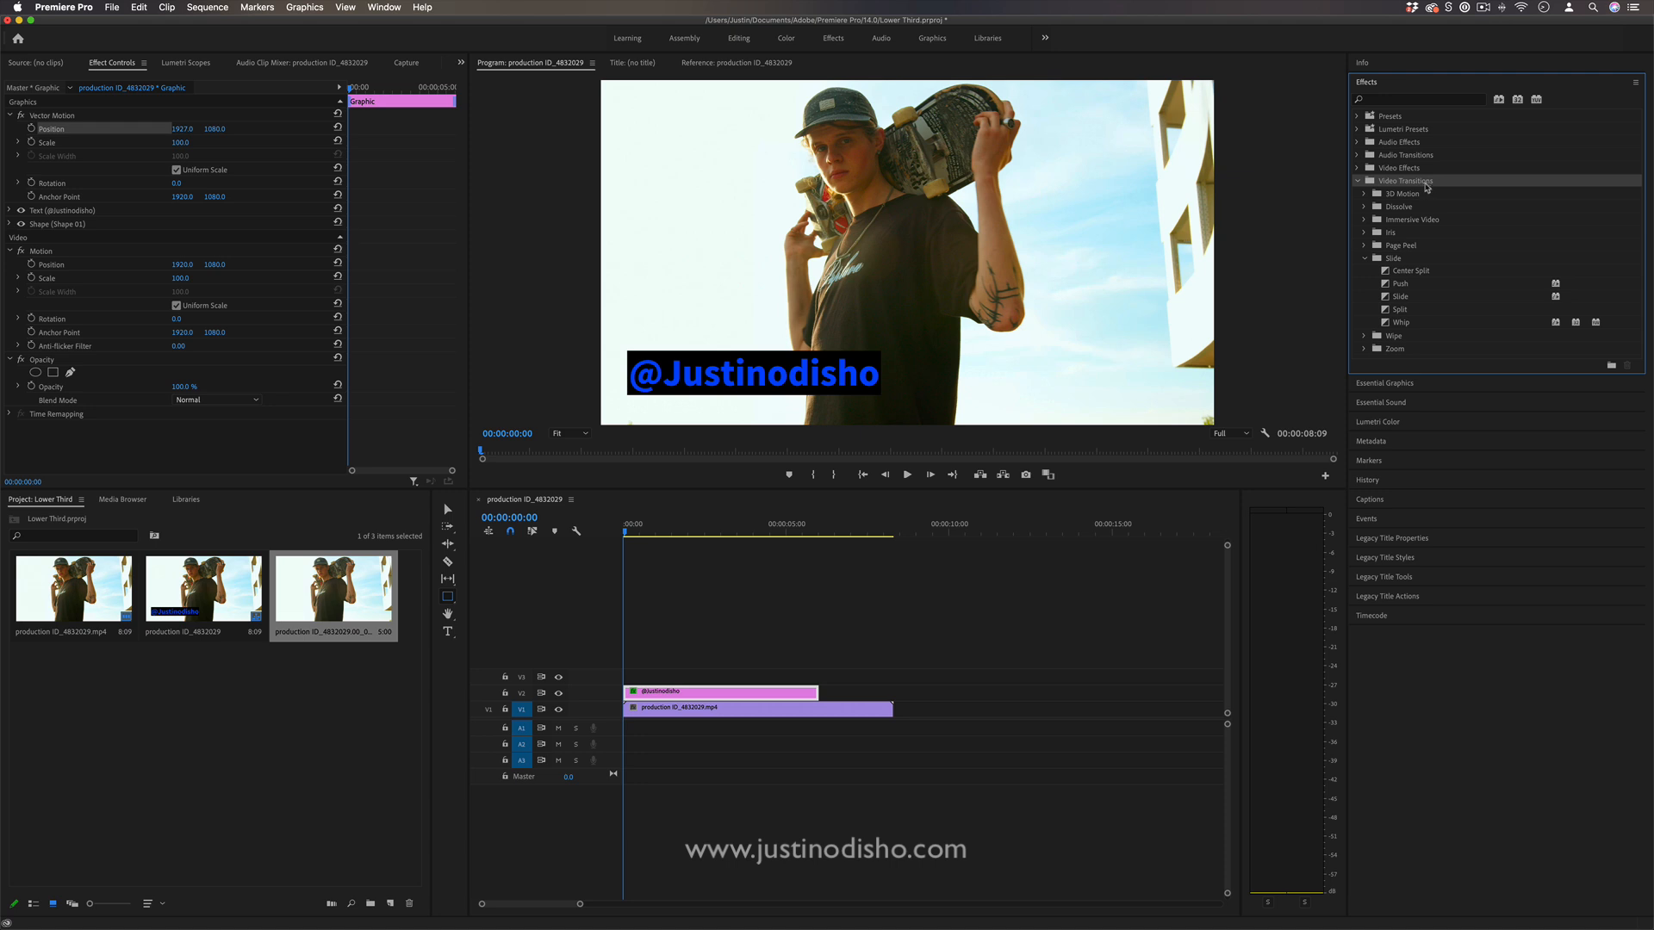
left_click(1364, 206)
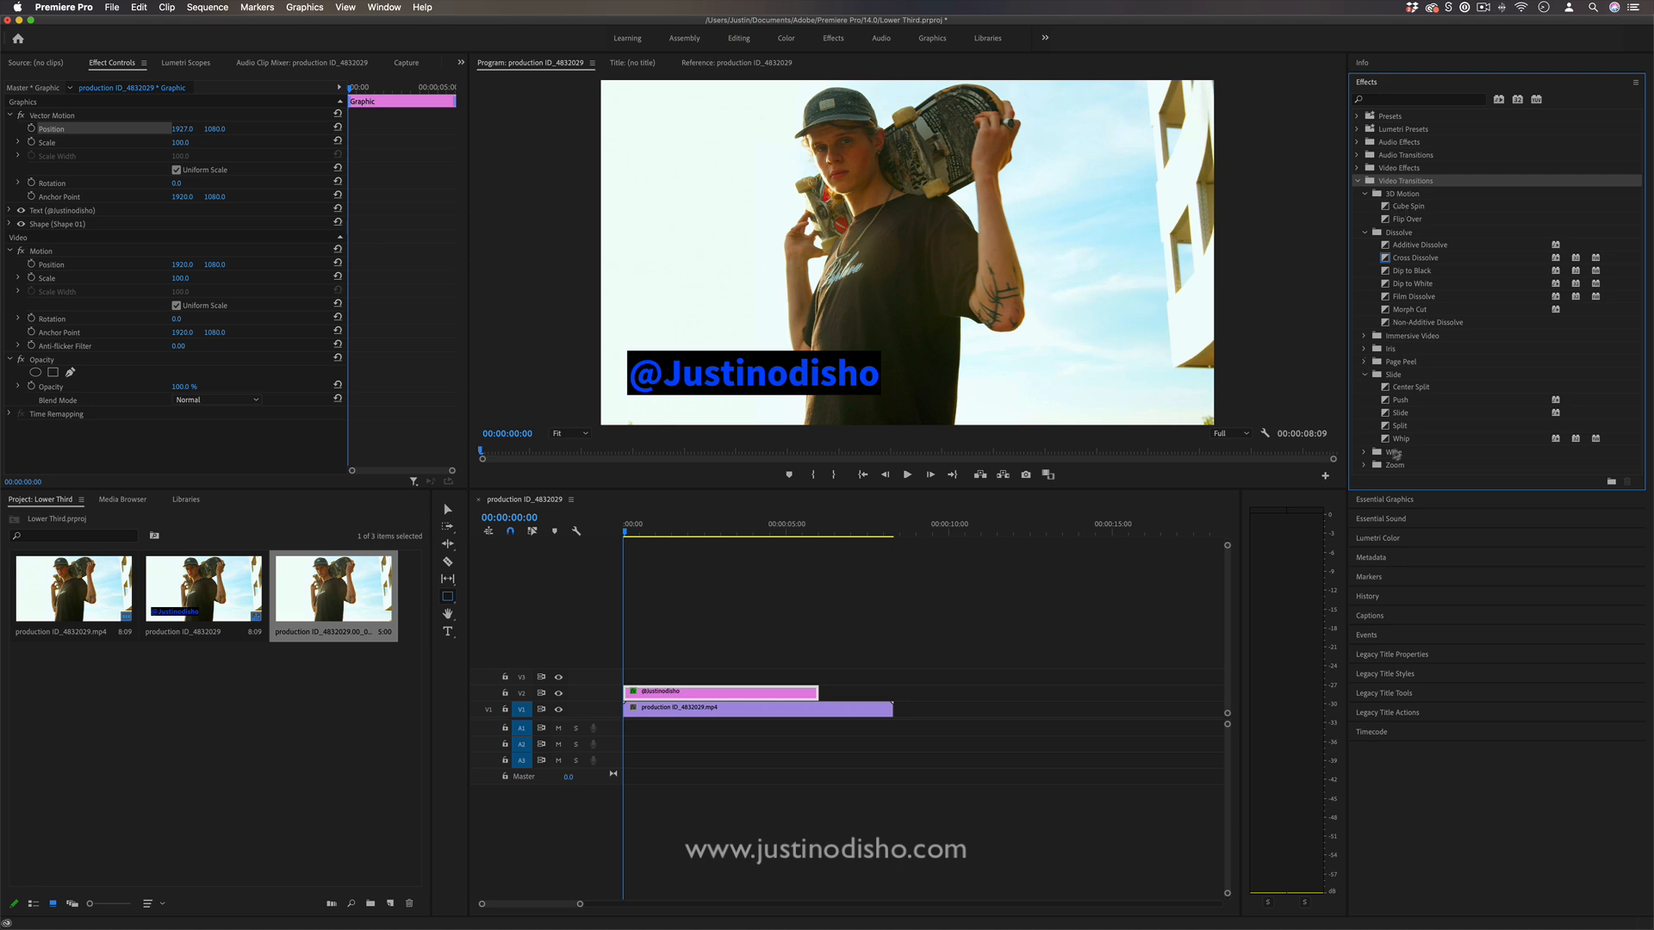
left_click(1363, 452)
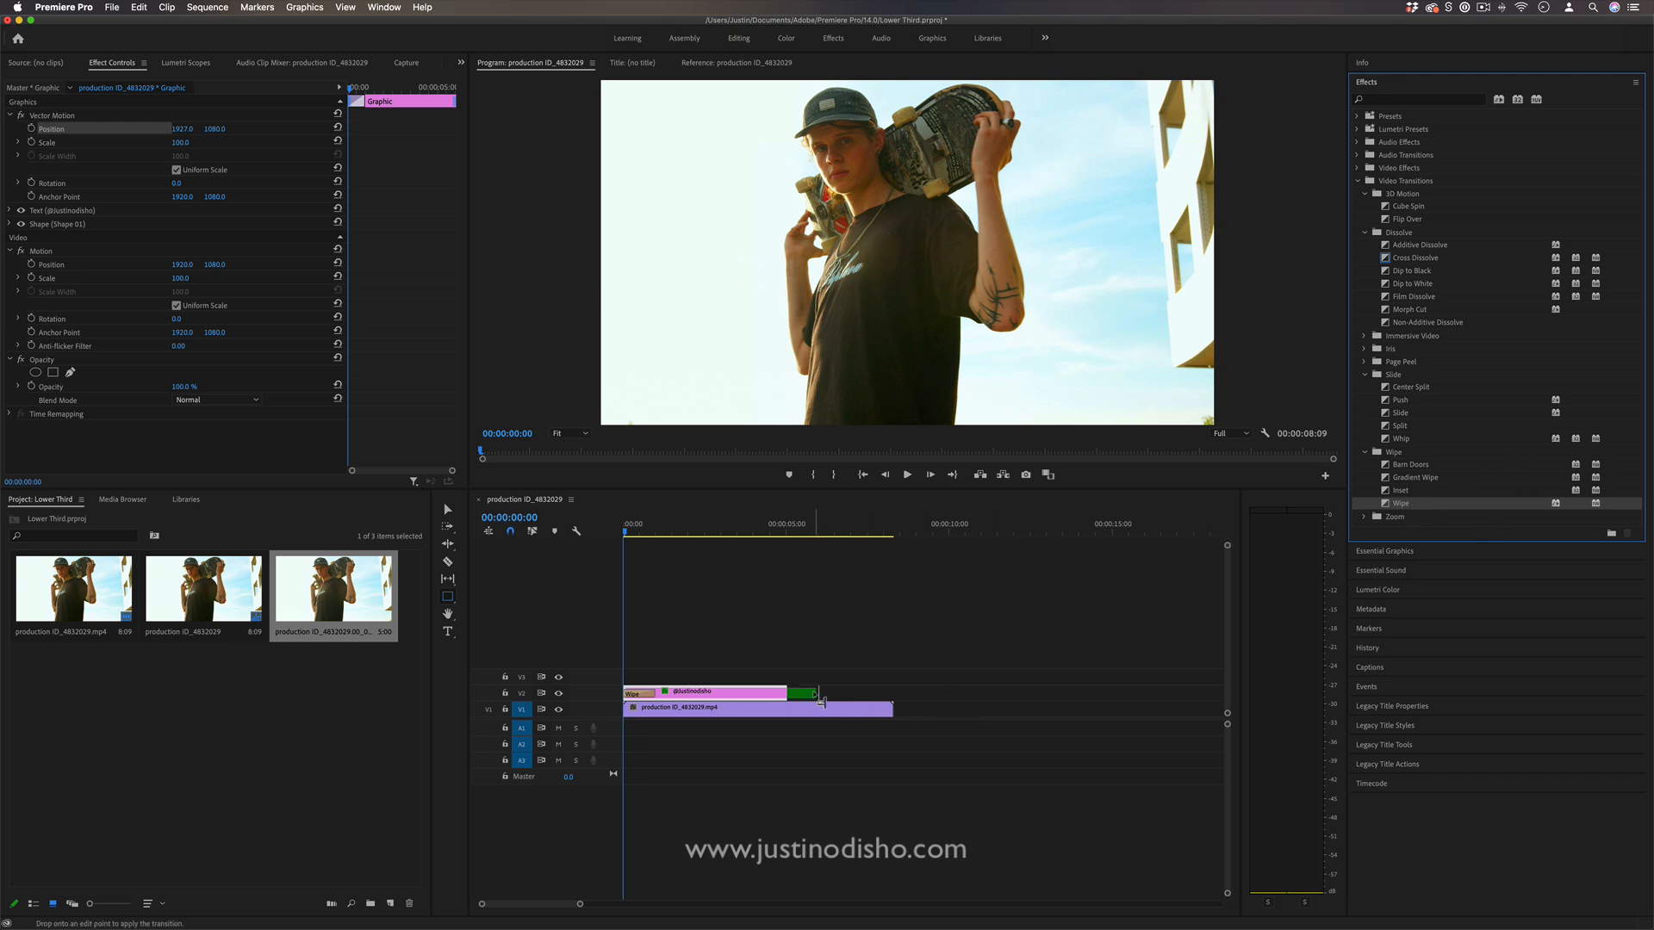
left_click(906, 475)
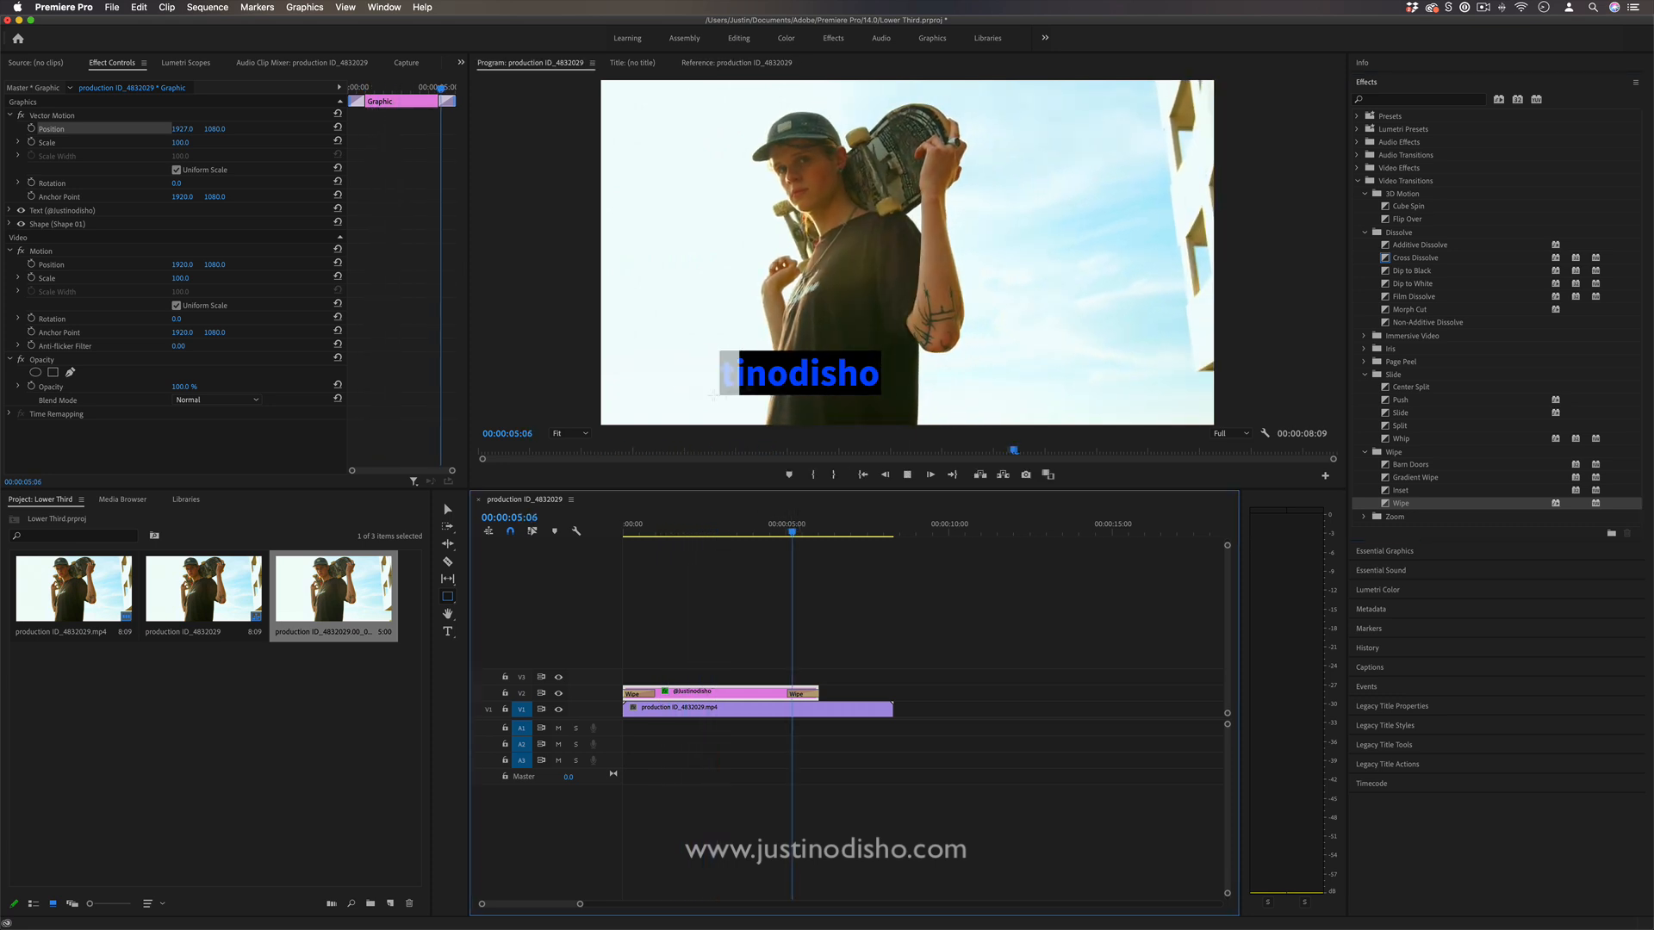
Show the opening Wipe transition's one-second settings in Effect Controls
left_click(795, 694)
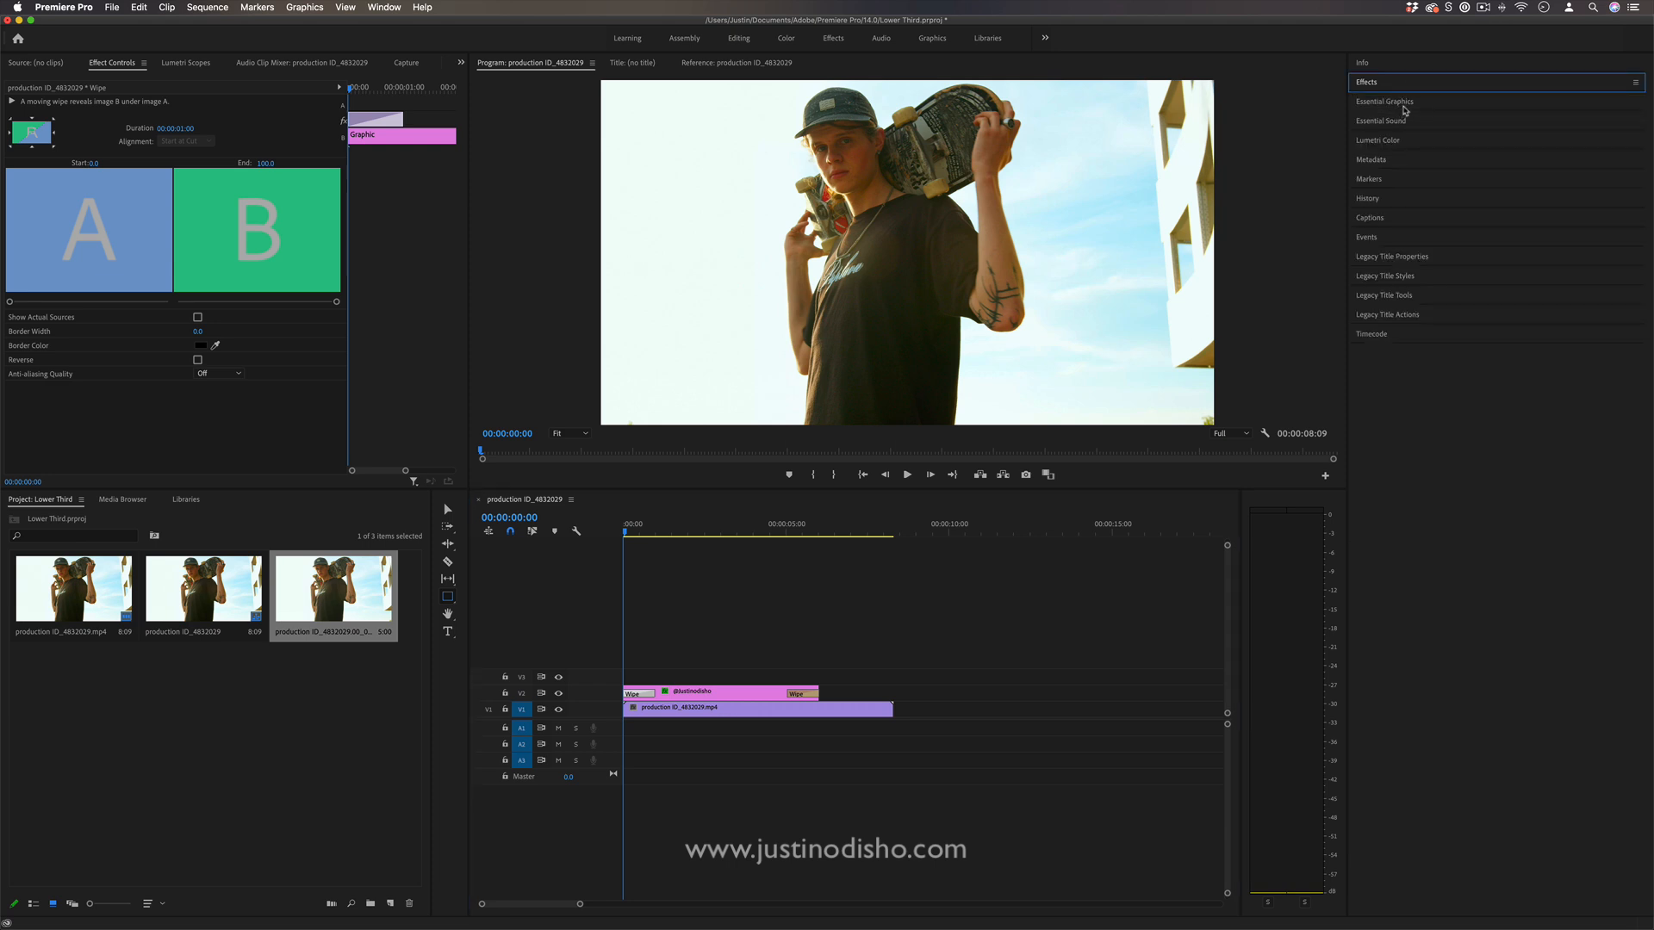
left_click(1384, 102)
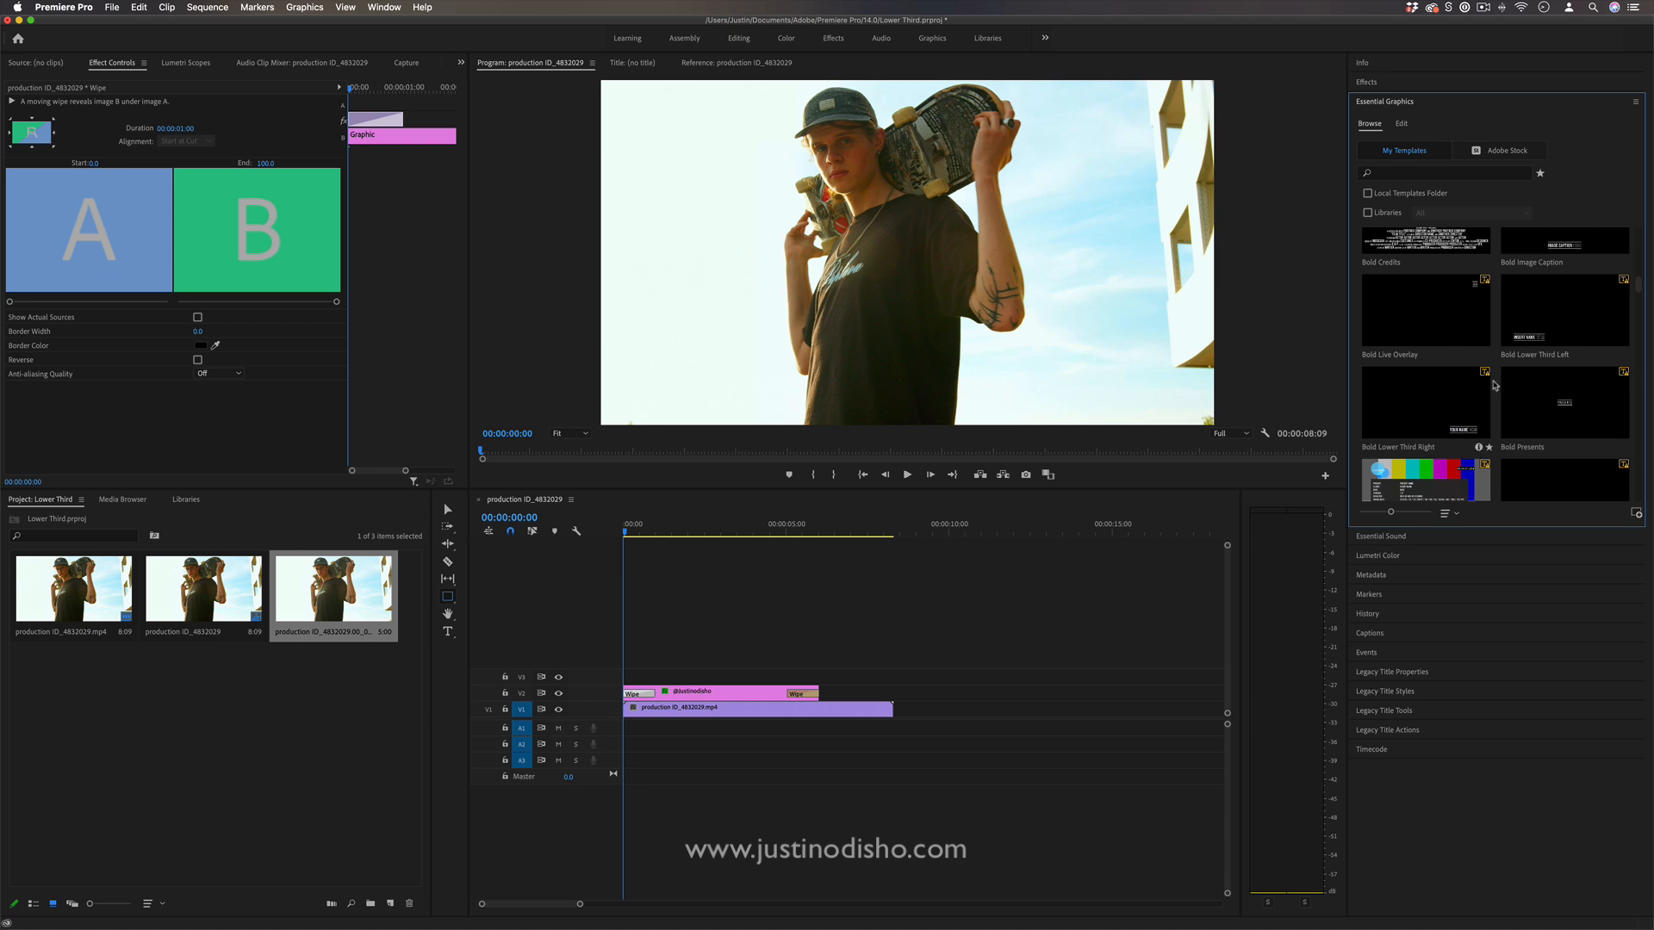
Scroll the template library to the Basic Title and Blue Chrome templates
scroll("down", 3)
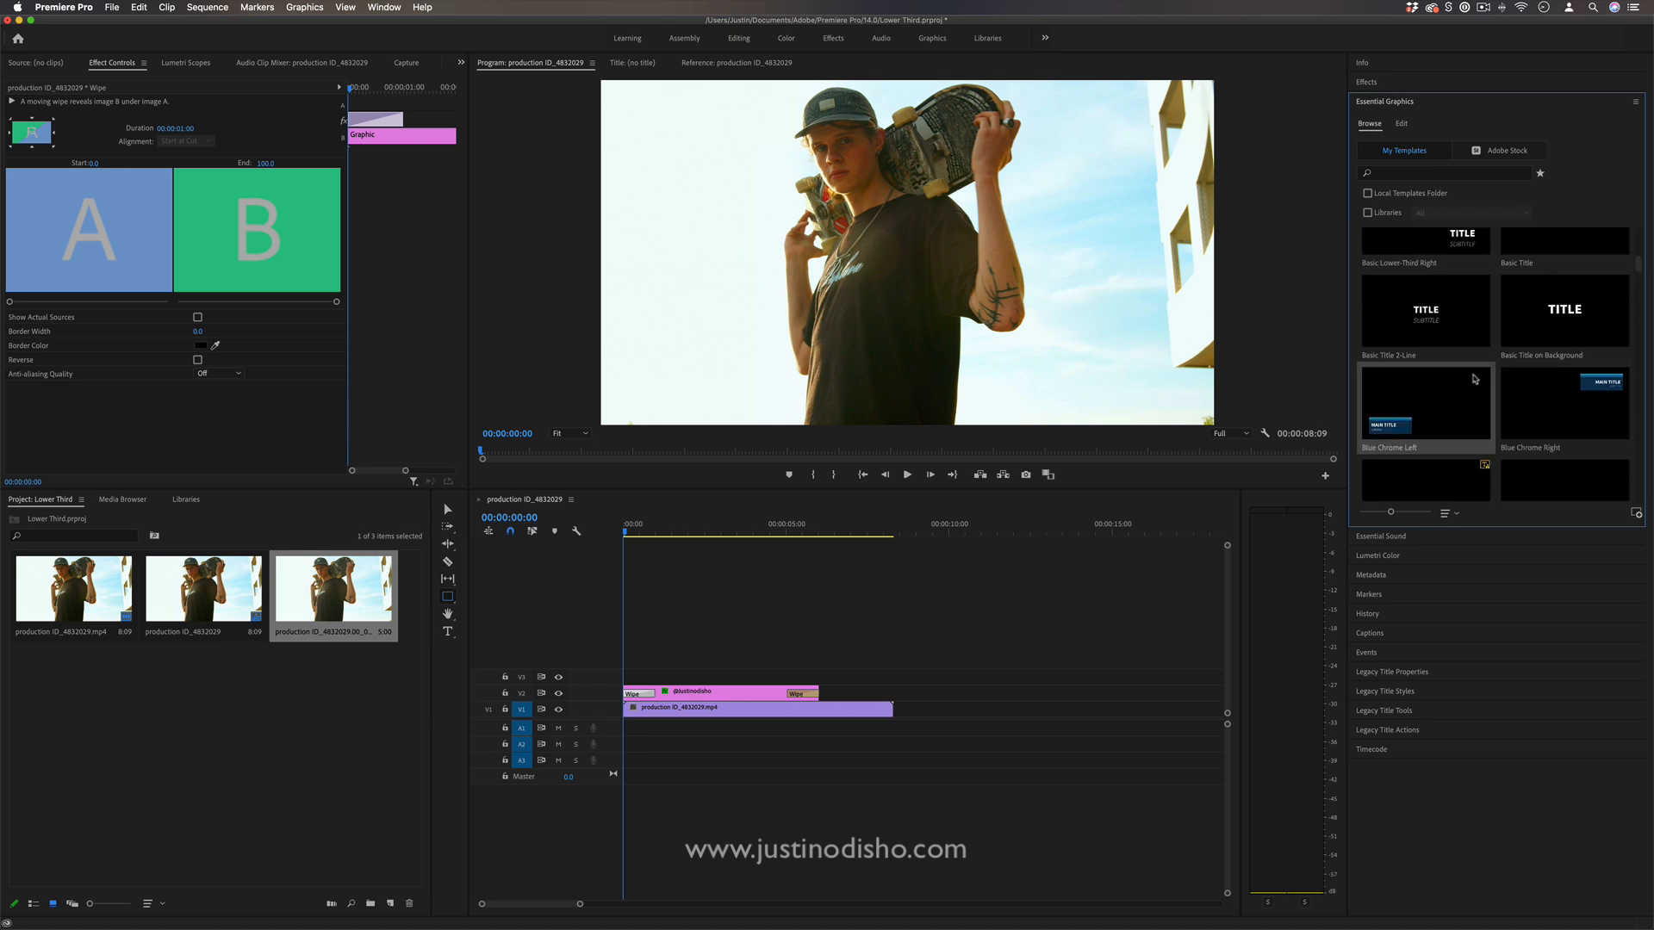